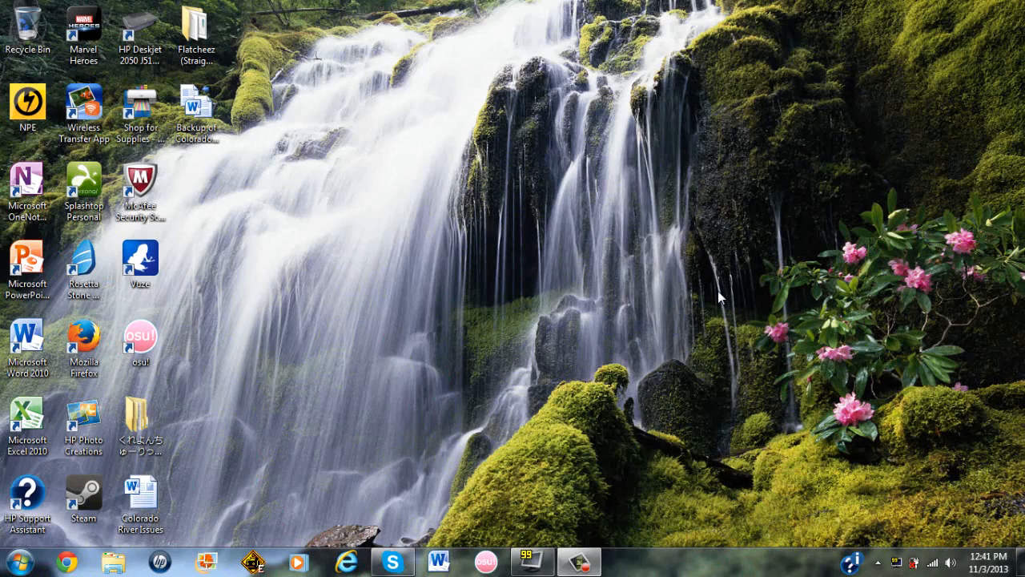
mouse_move(633, 340)
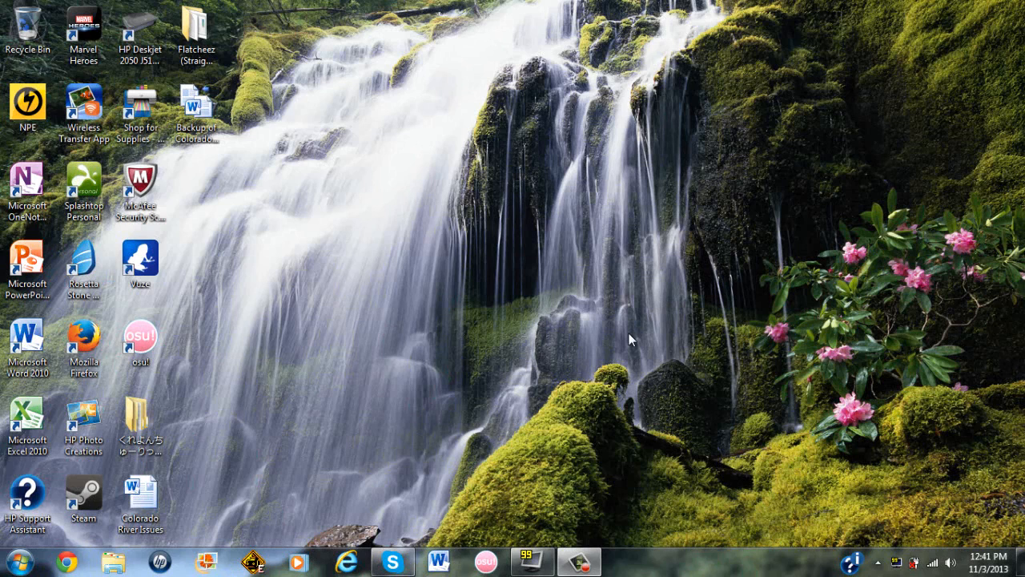
mouse_move(636, 504)
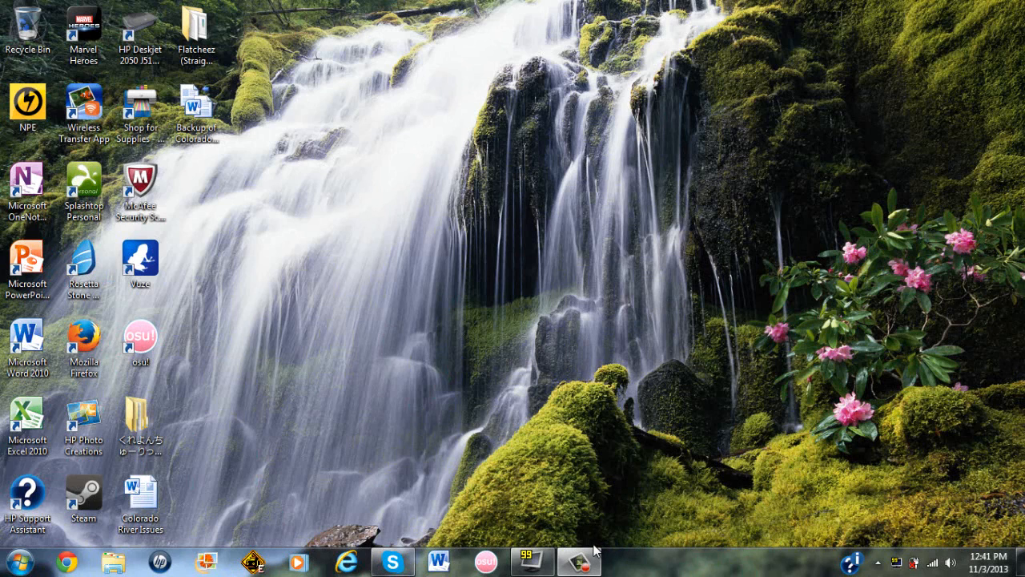
mouse_move(582, 542)
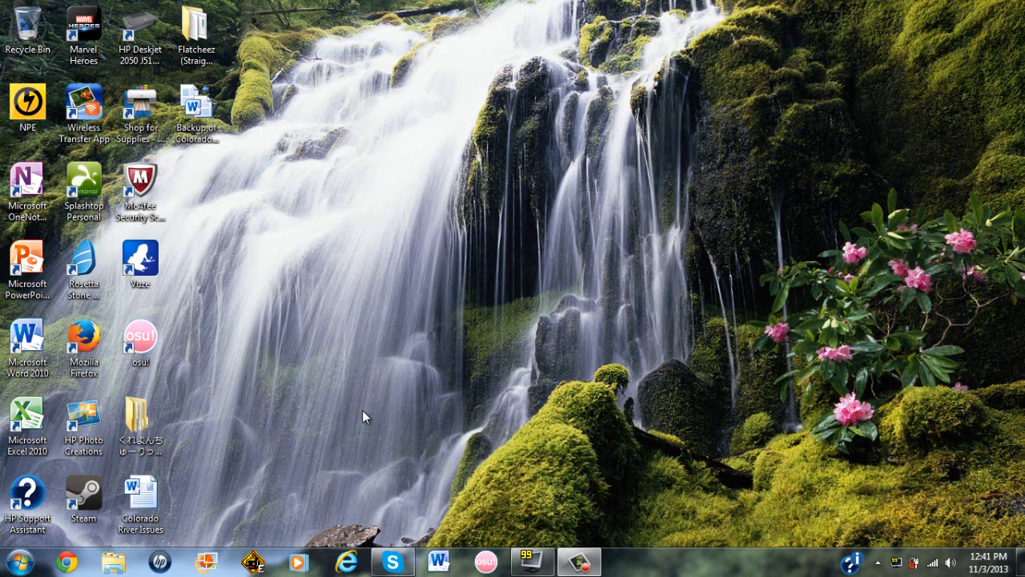
mouse_move(245, 419)
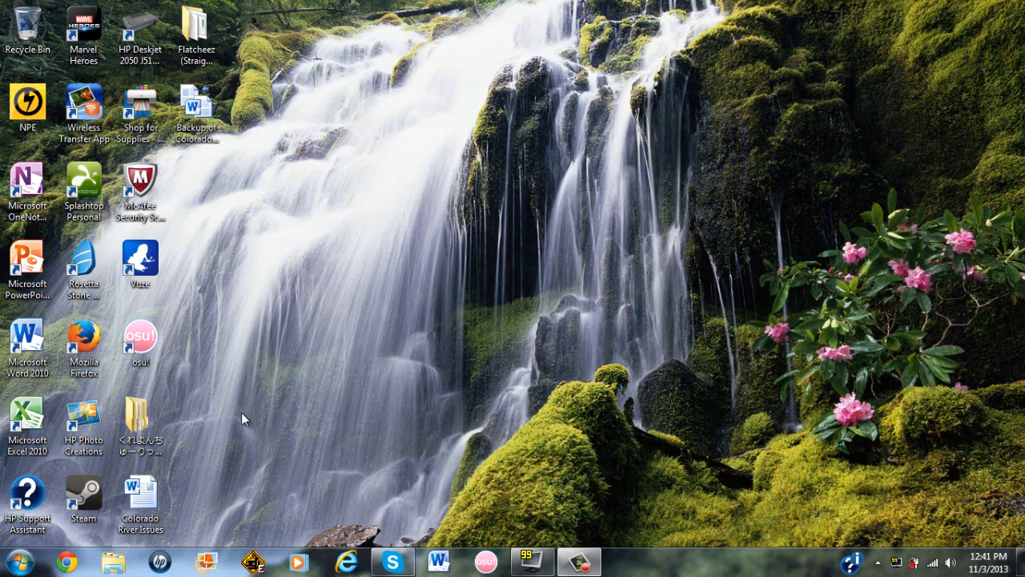
mouse_move(465, 441)
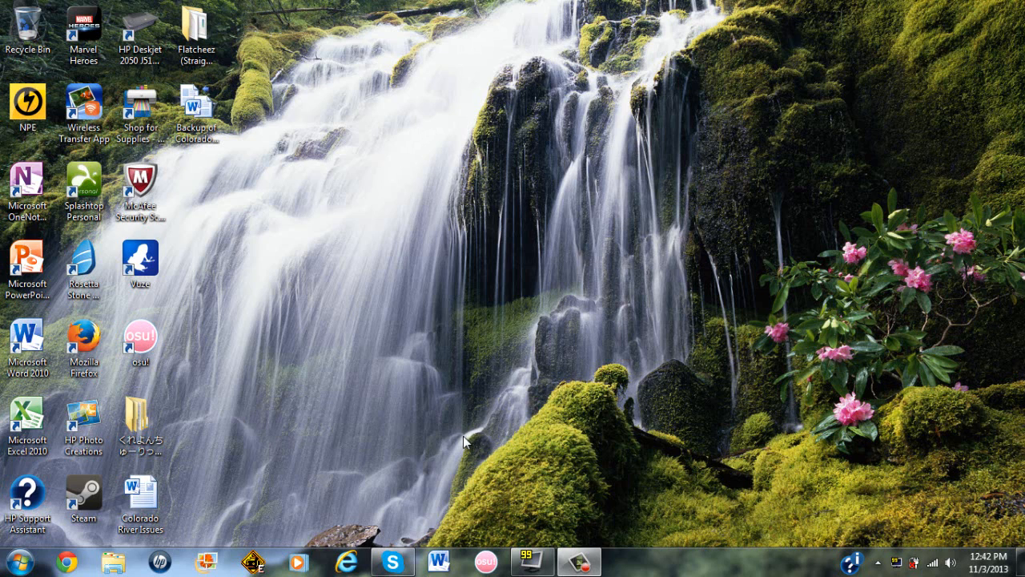
mouse_move(292, 262)
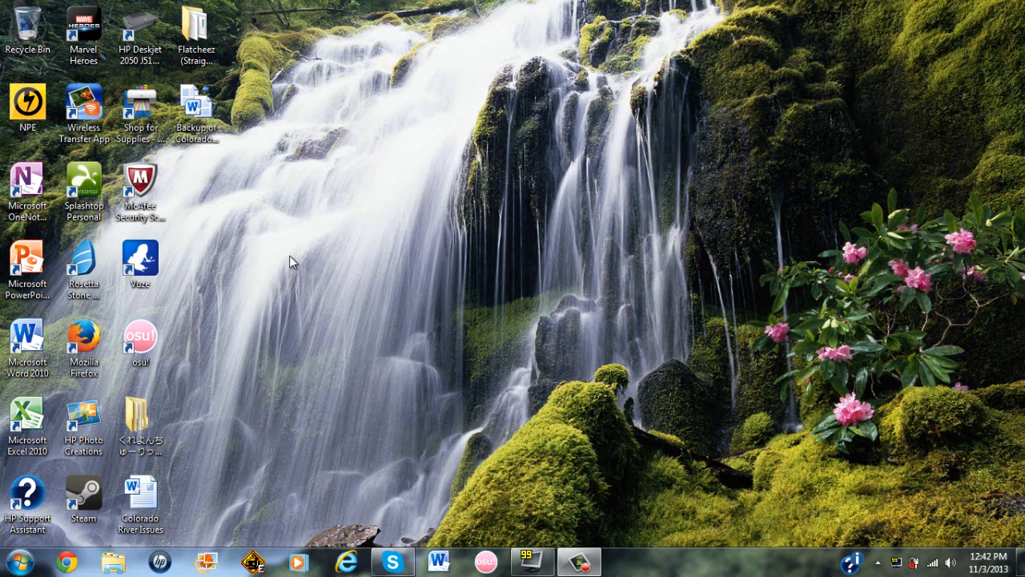
mouse_move(12, 561)
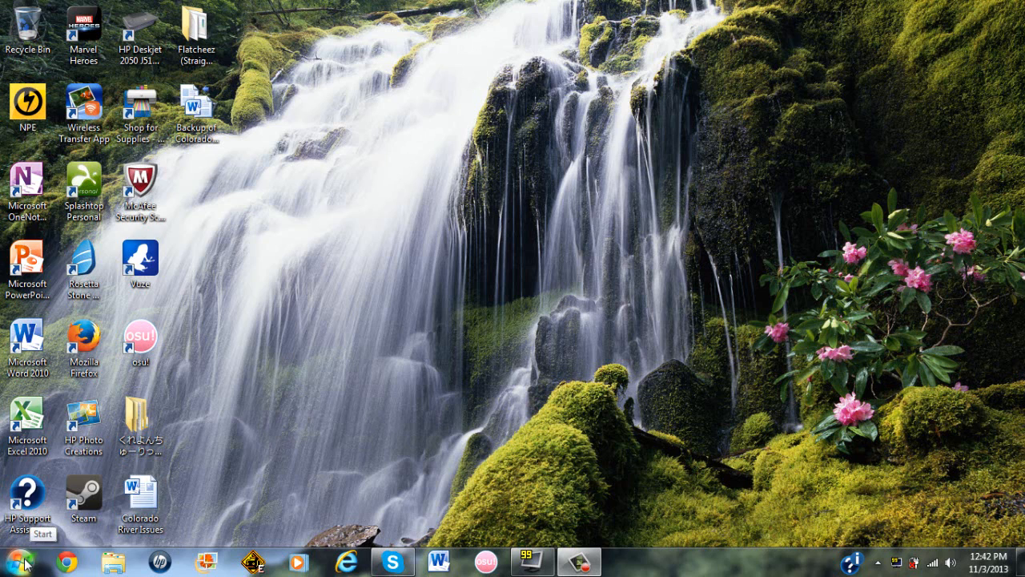
- Open Control Panel from the Start menu and go to the Programs category
left_click(12, 559)
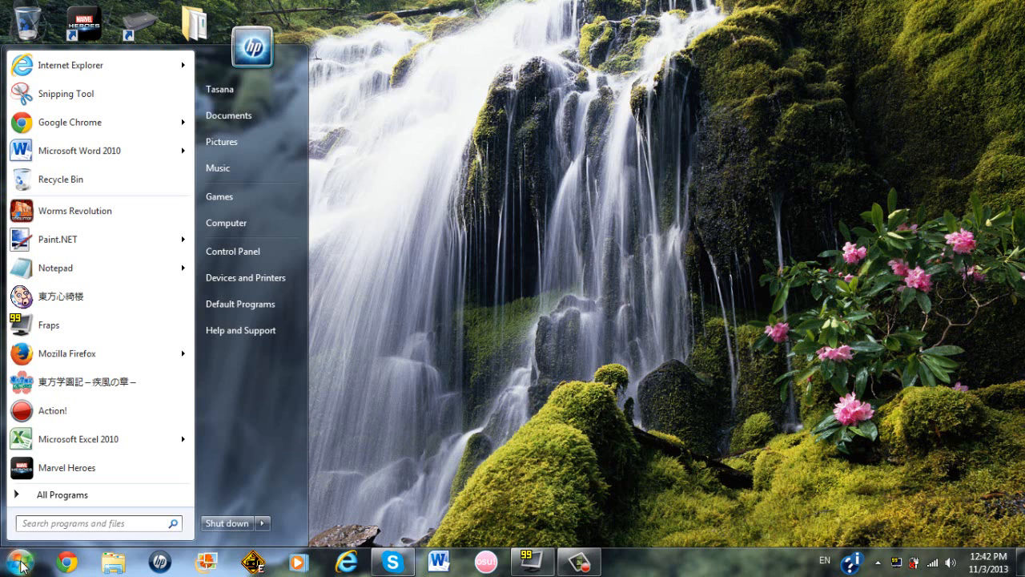
mouse_move(251, 168)
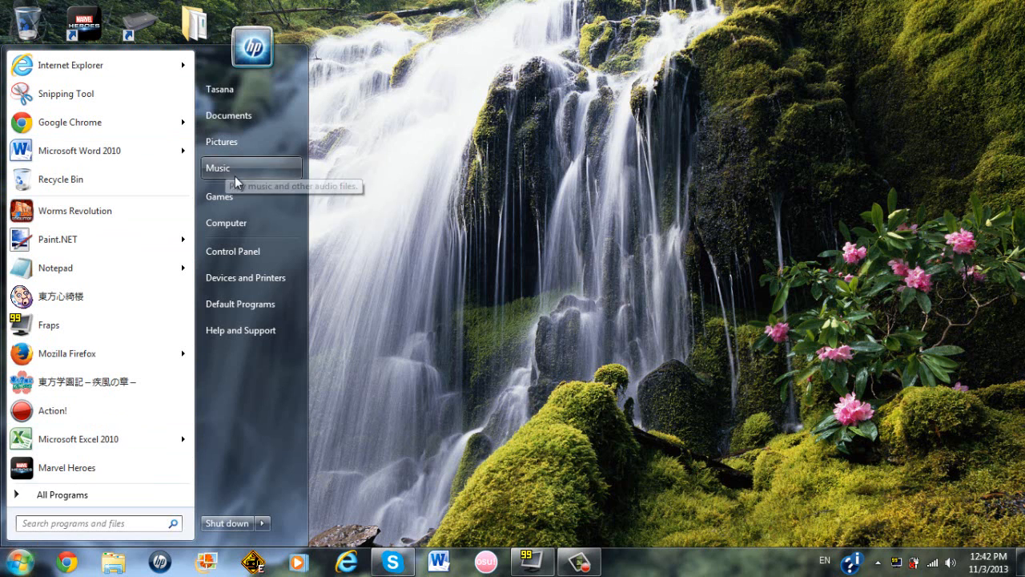
left_click(233, 250)
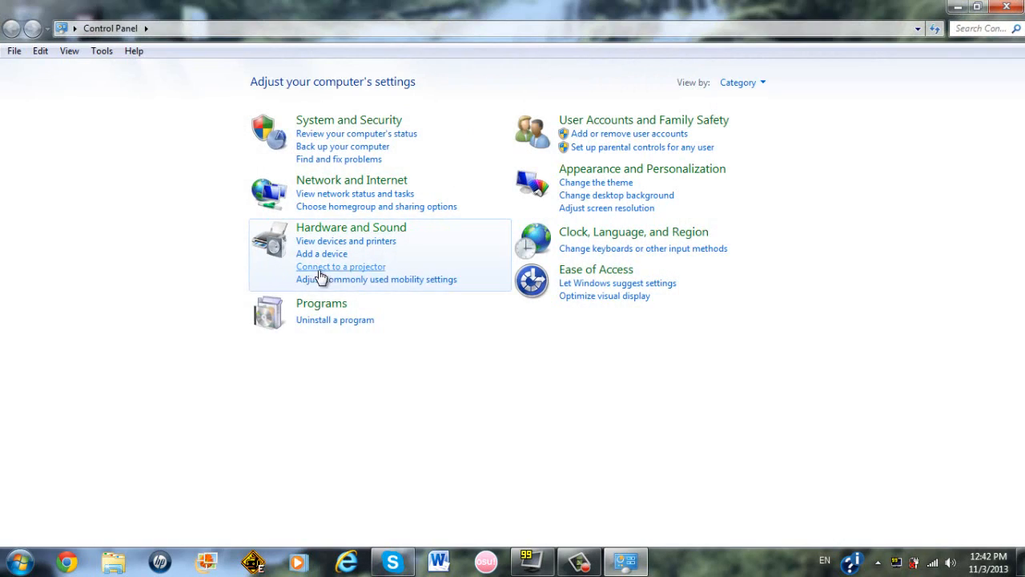
mouse_move(400, 332)
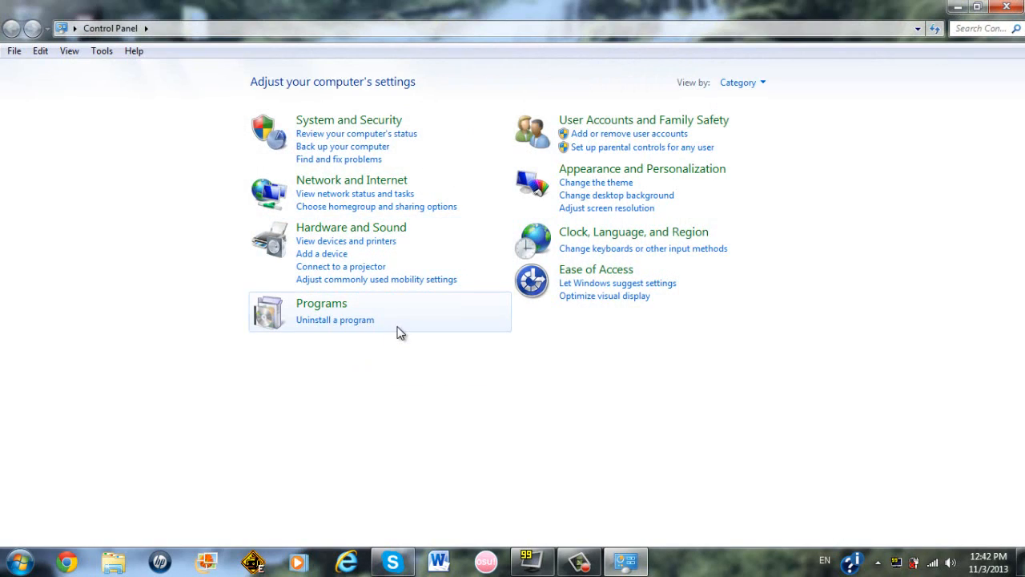
left_click(322, 303)
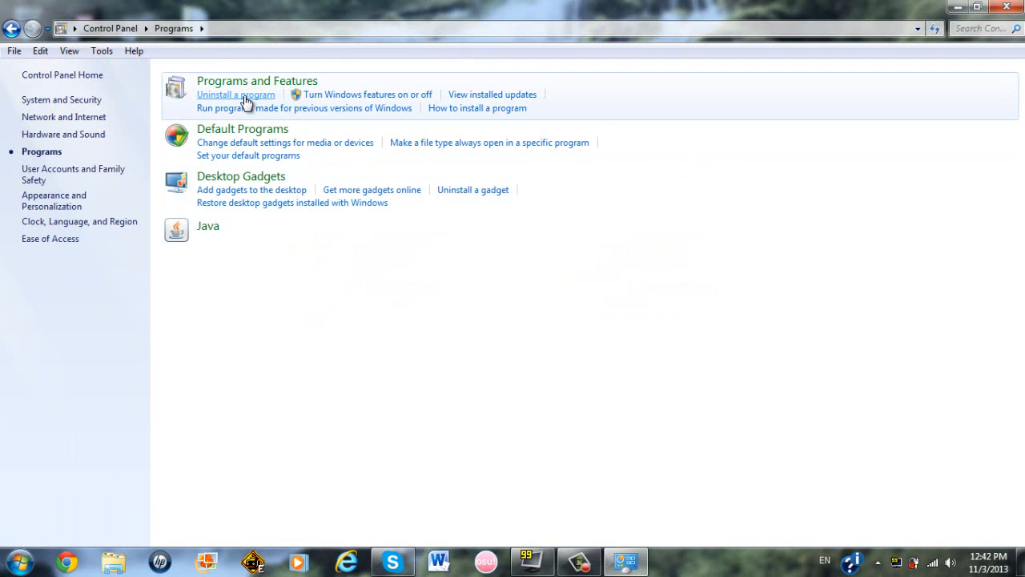
- Open 'Uninstall a program', sort by Name, and scroll down to the Java entries
left_click(235, 94)
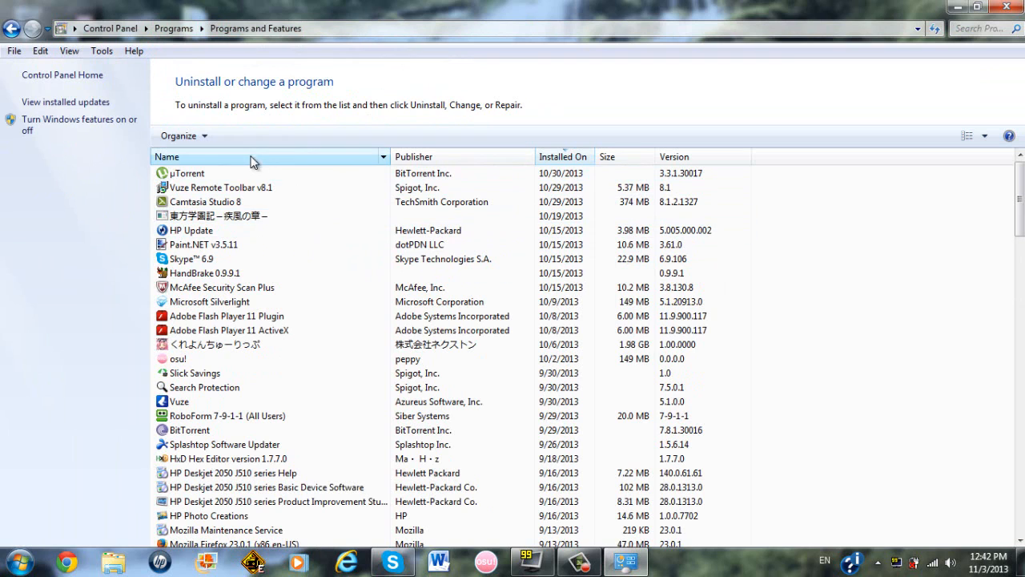
mouse_move(258, 164)
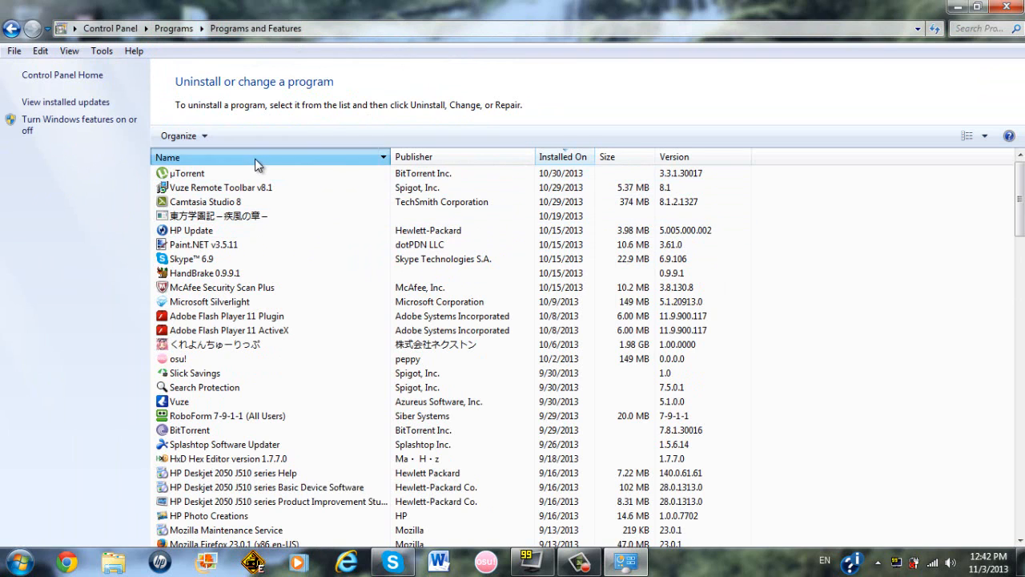
left_click(167, 157)
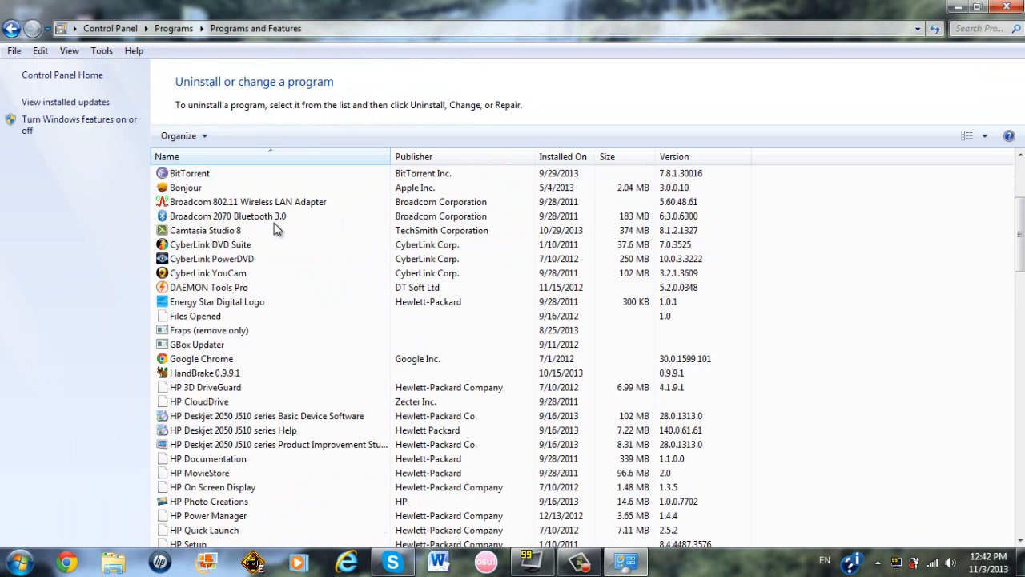
scroll("down", 3)
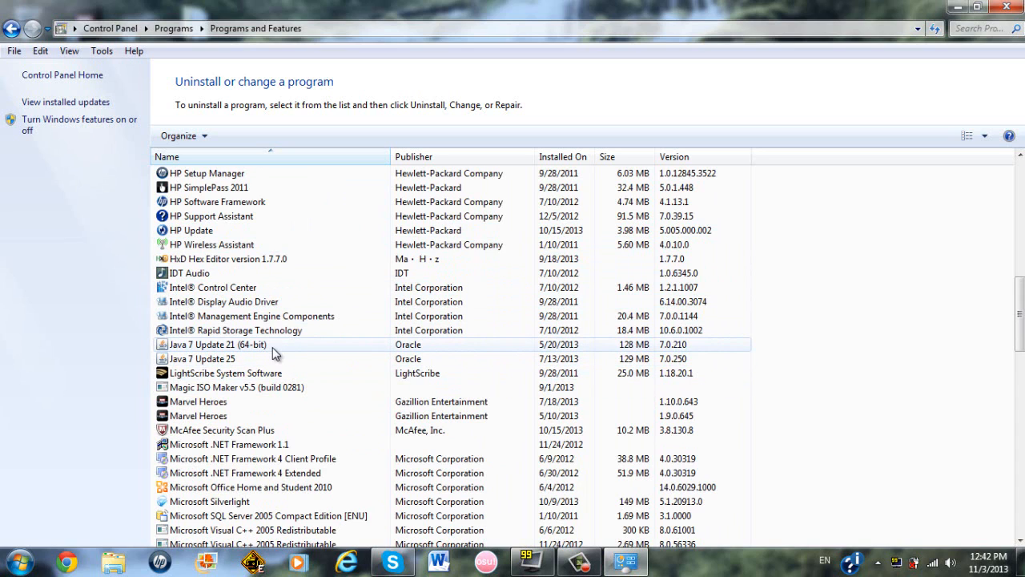
mouse_move(258, 344)
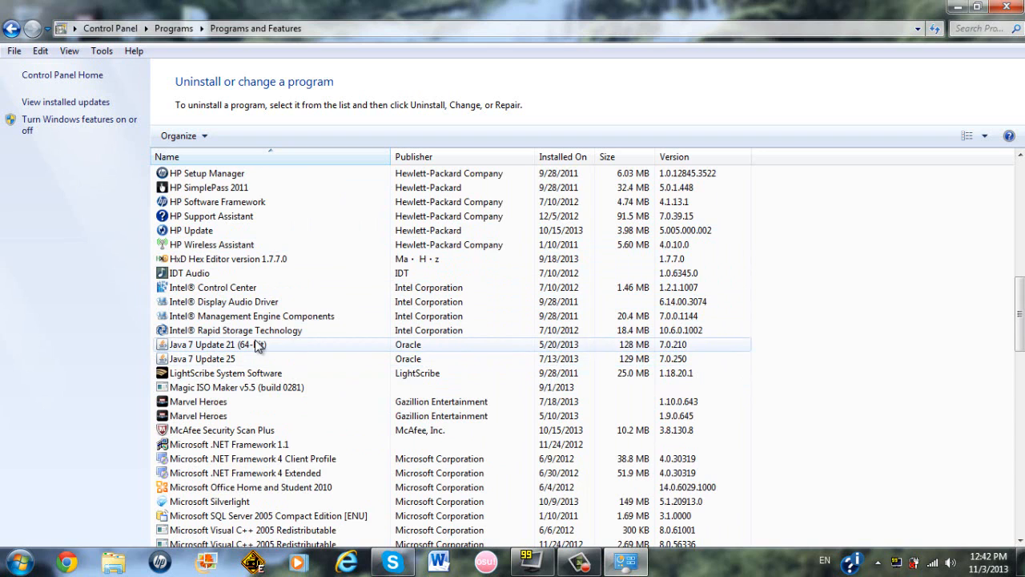
mouse_move(258, 346)
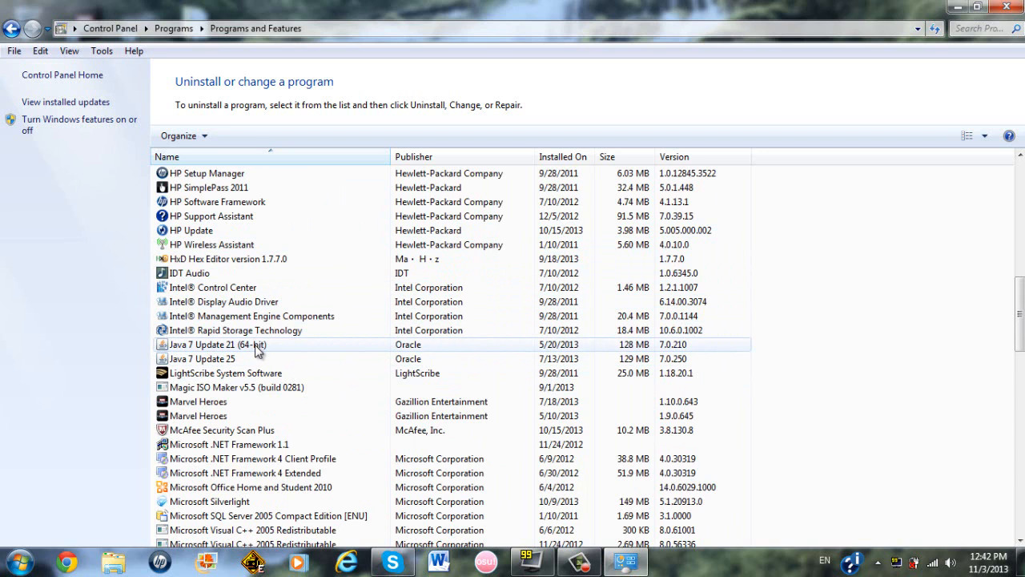
- Uninstall Java 7 Update 21 (64-bit), then select the remaining Java 7 Update 25
left_click(239, 135)
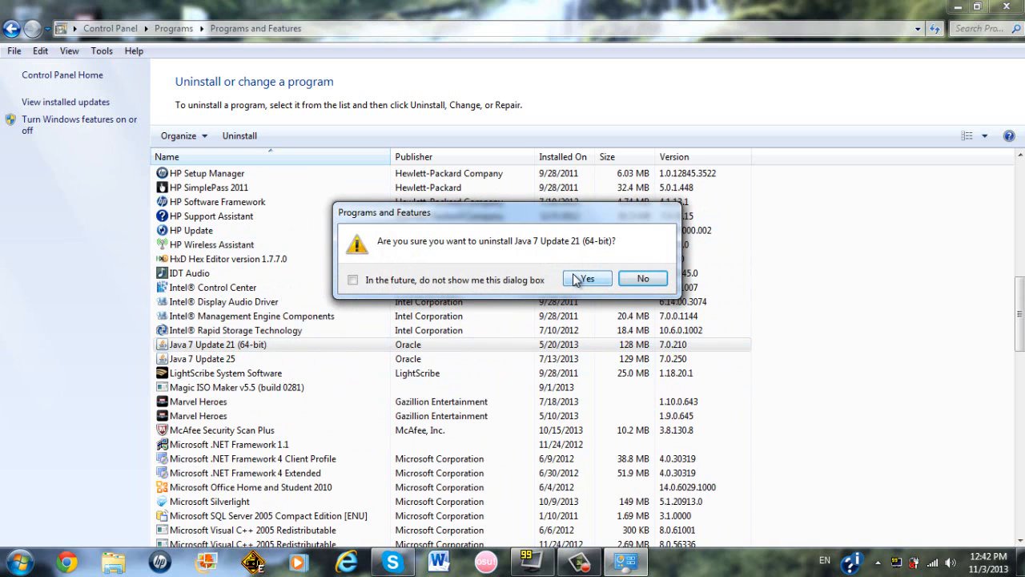
left_click(586, 278)
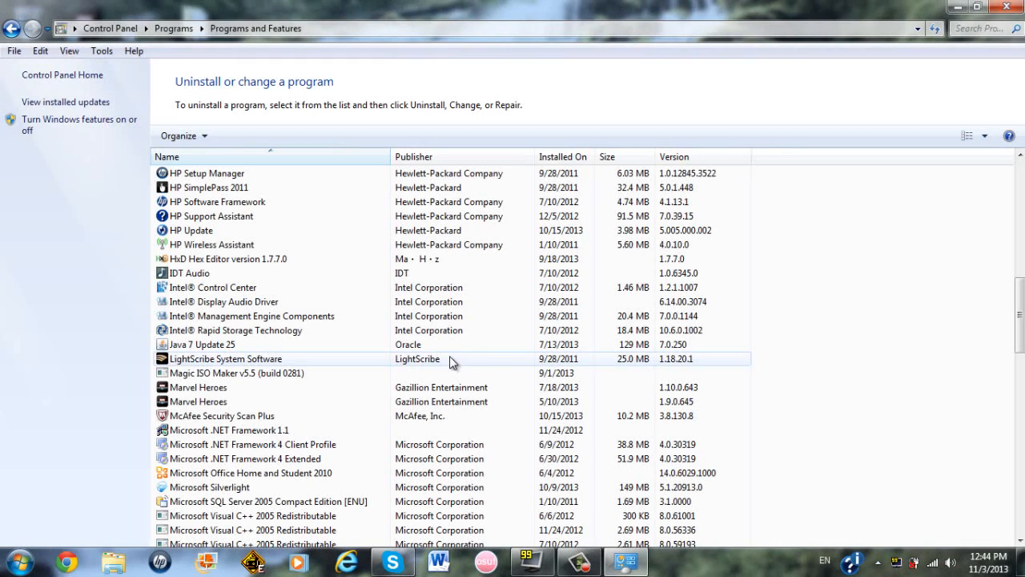
left_click(202, 343)
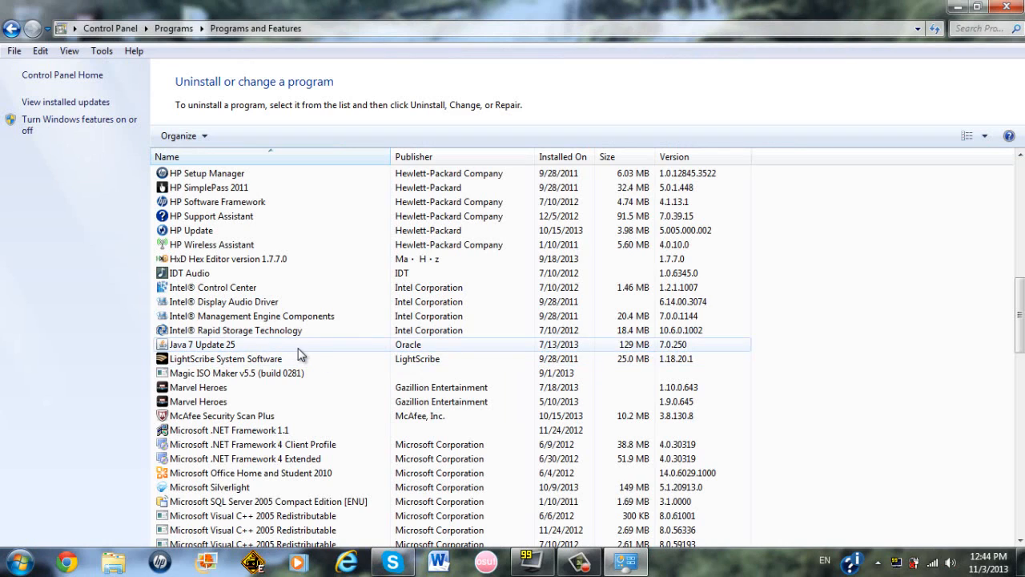
mouse_move(282, 355)
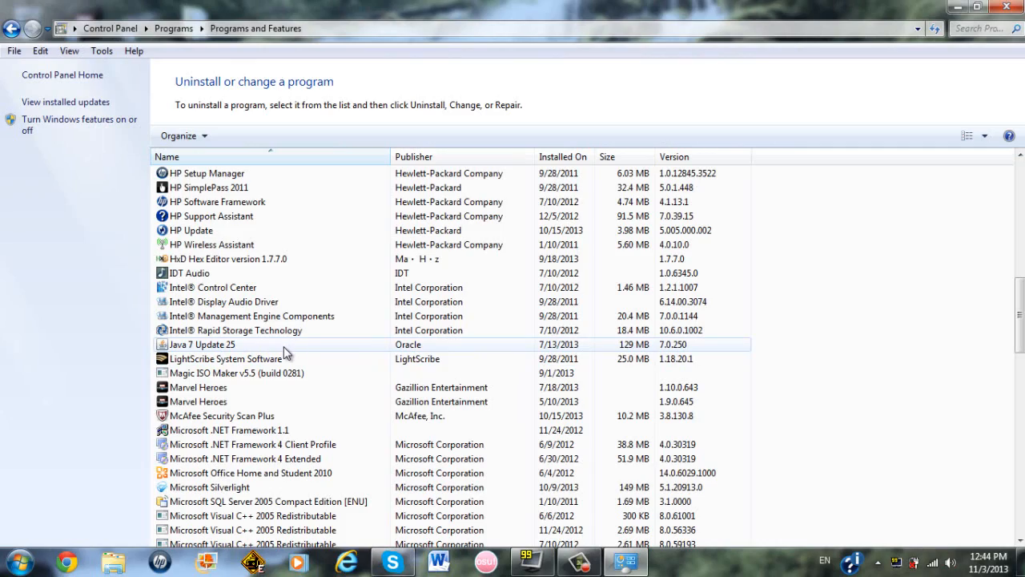
mouse_move(279, 350)
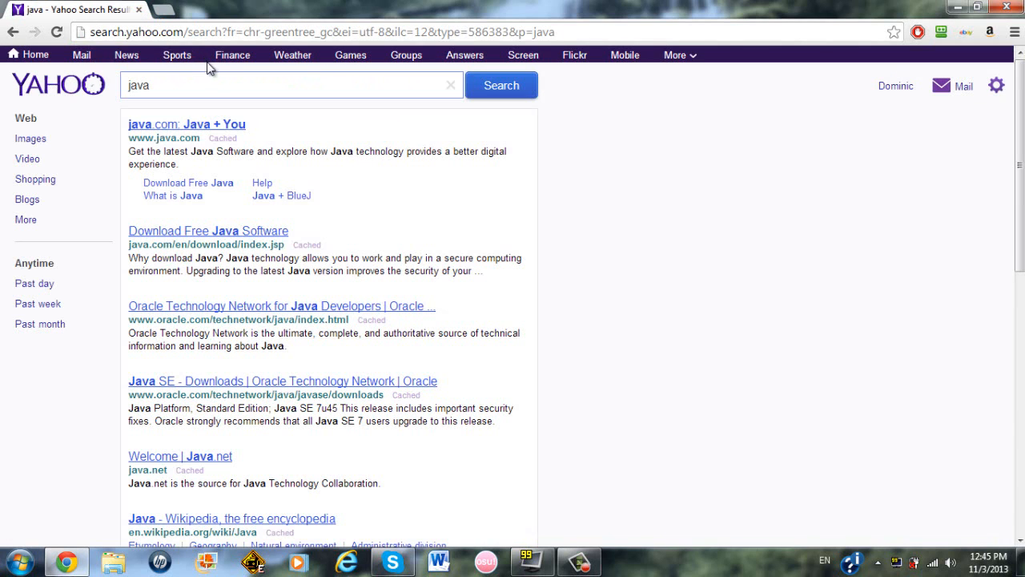
mouse_move(249, 241)
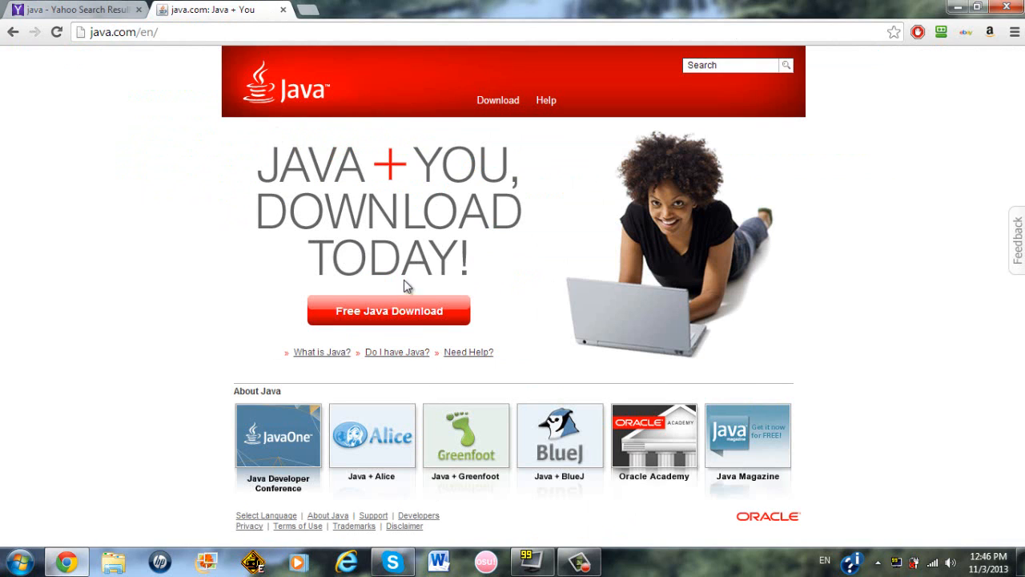
- Open the java.com: Java + You result from the Yahoo 'java' search
left_click(388, 311)
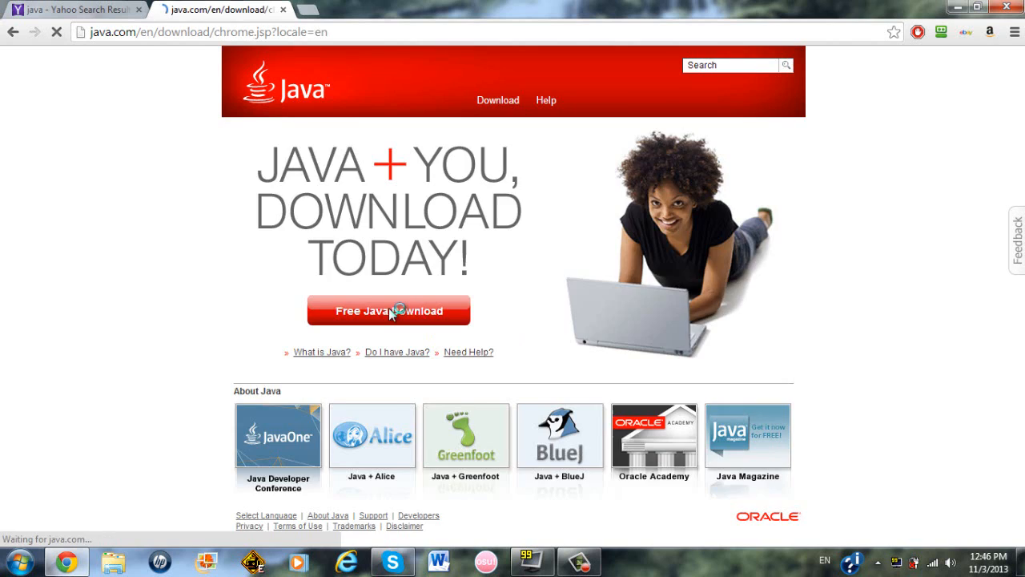
- Agree to the license, download the Java 7 Update 45 installer, and run it
left_click(388, 311)
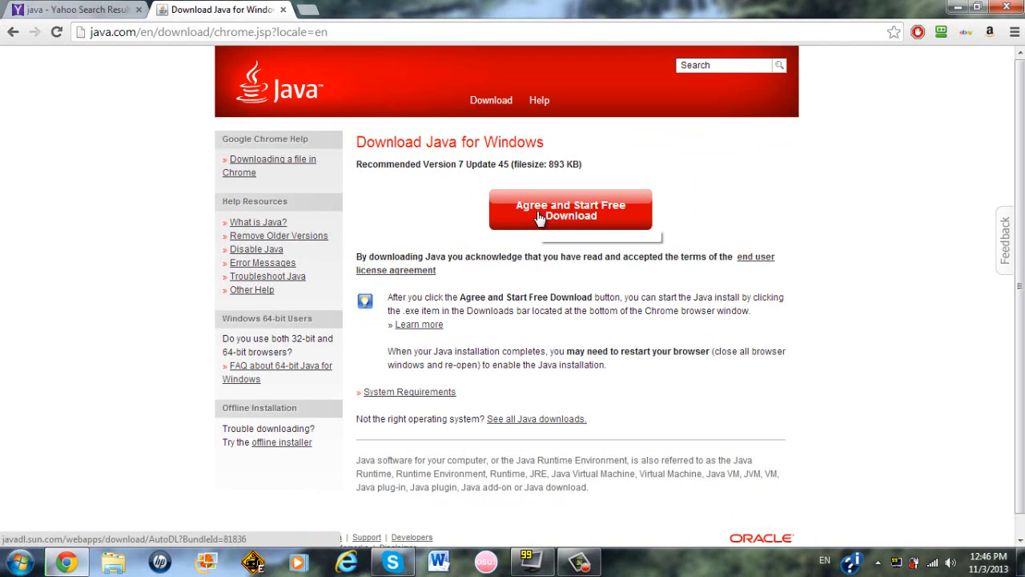
left_click(570, 210)
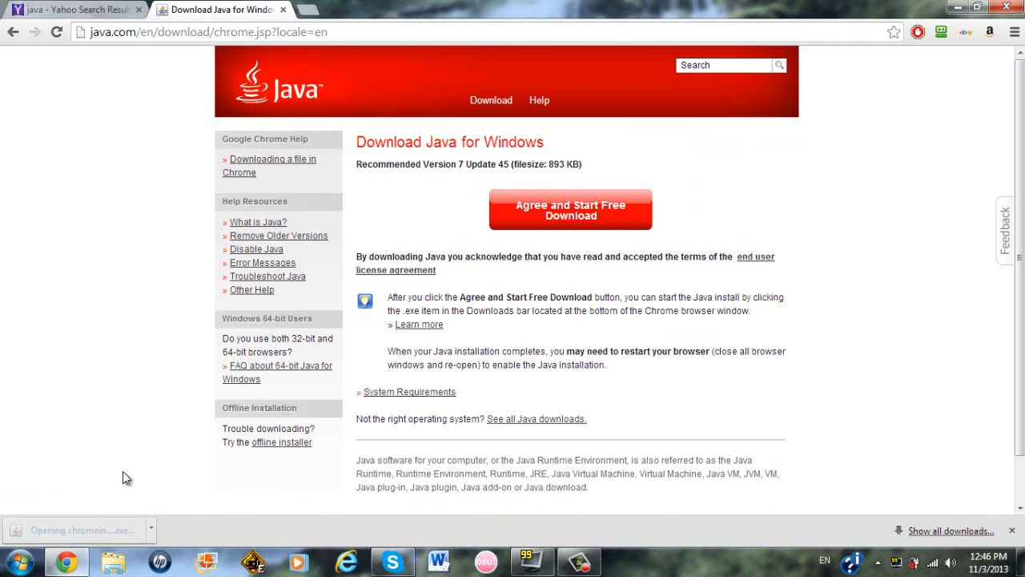
mouse_move(409, 392)
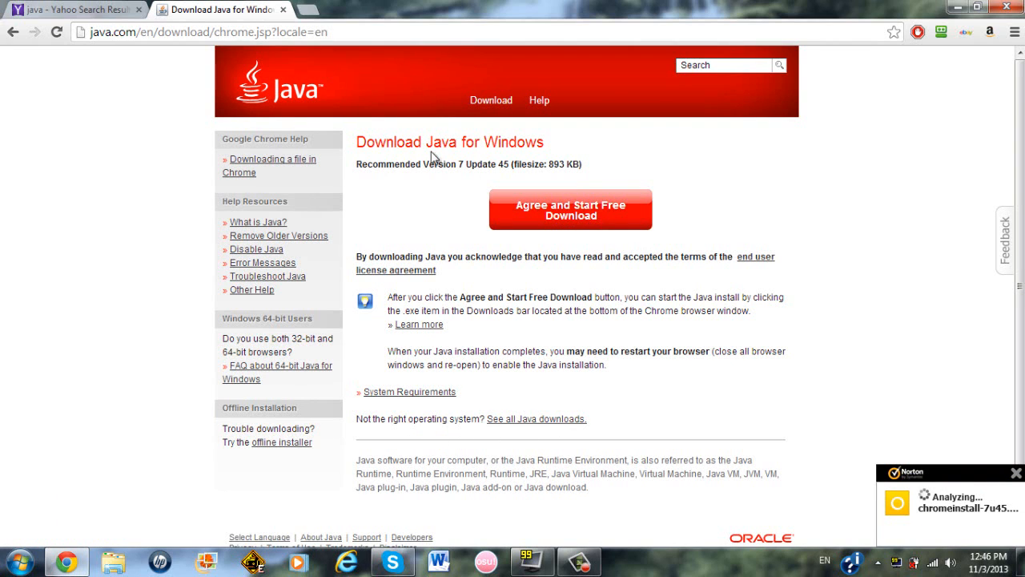
left_click(569, 209)
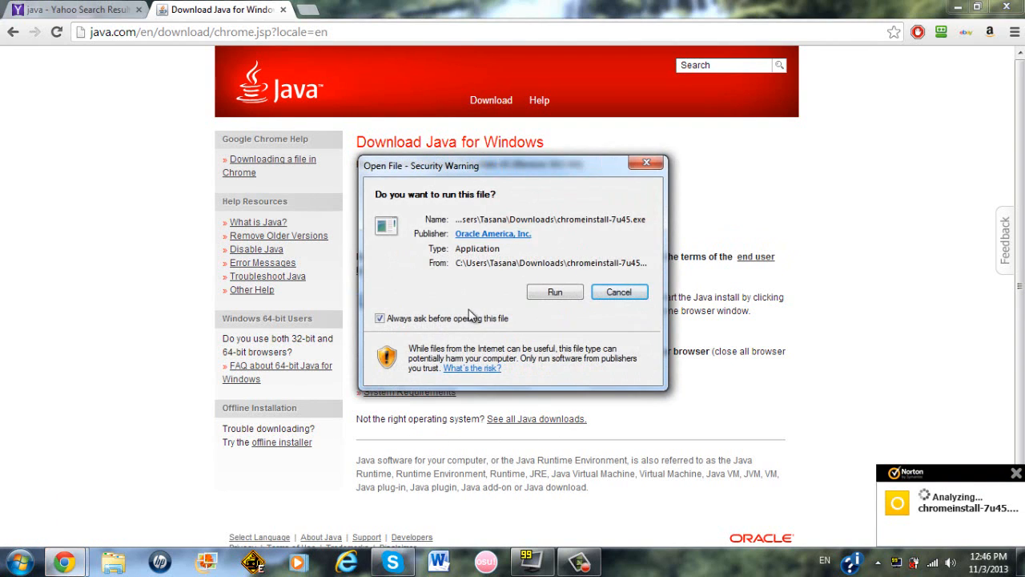
left_click(554, 291)
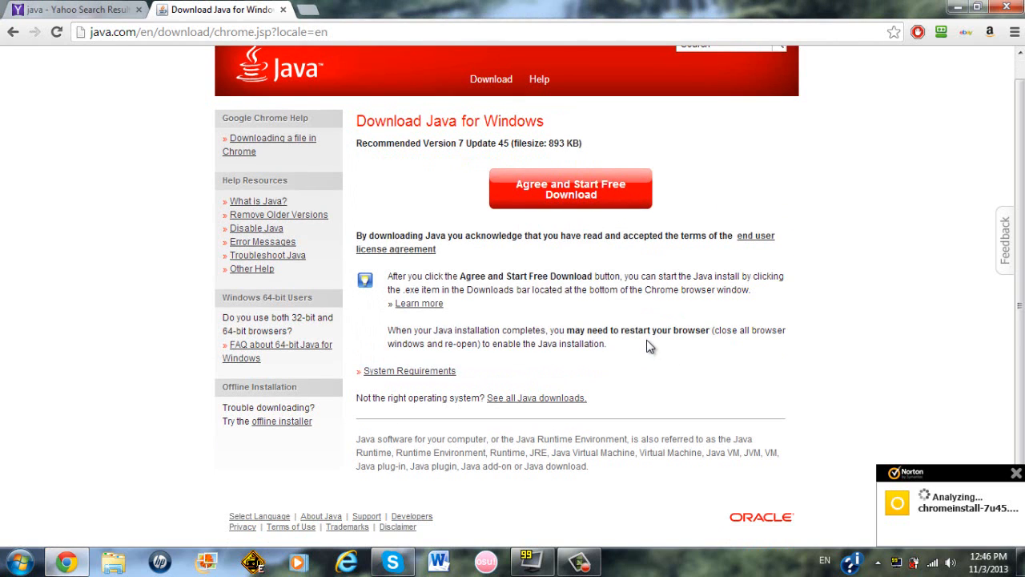
scroll("up", 3)
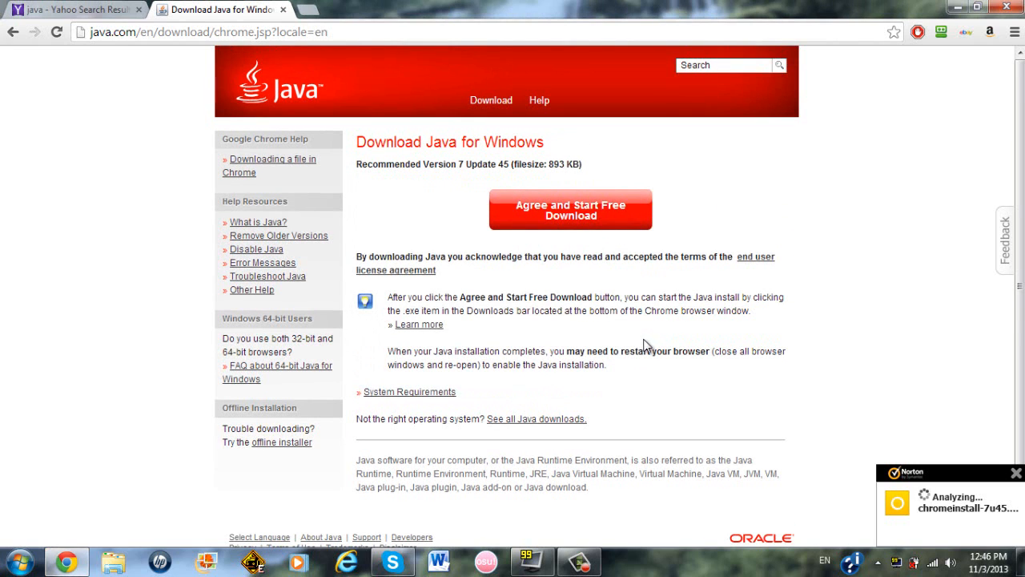
mouse_move(535, 418)
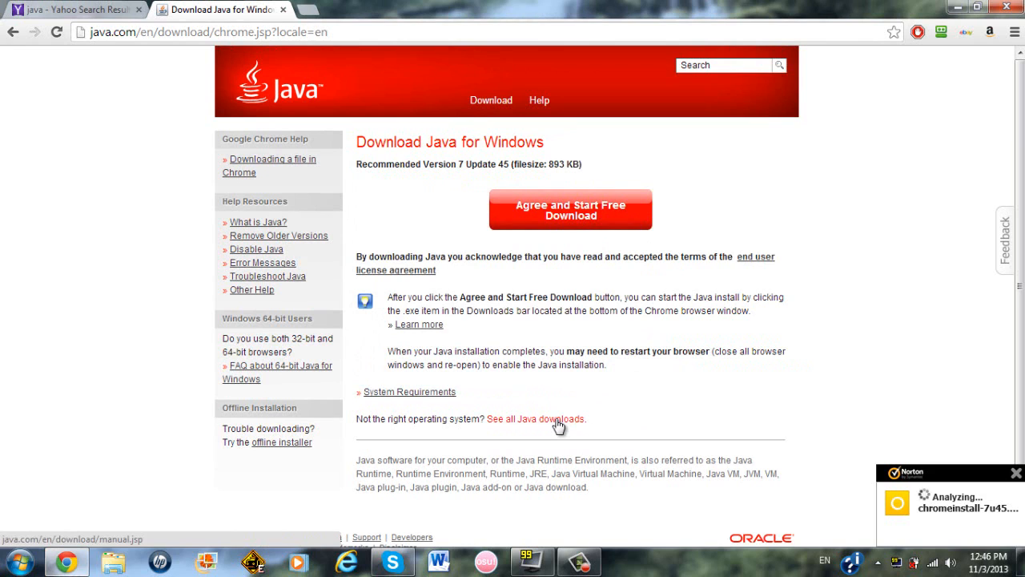
- Follow 'See all Java downloads' to the all-operating-systems downloads page
left_click(535, 418)
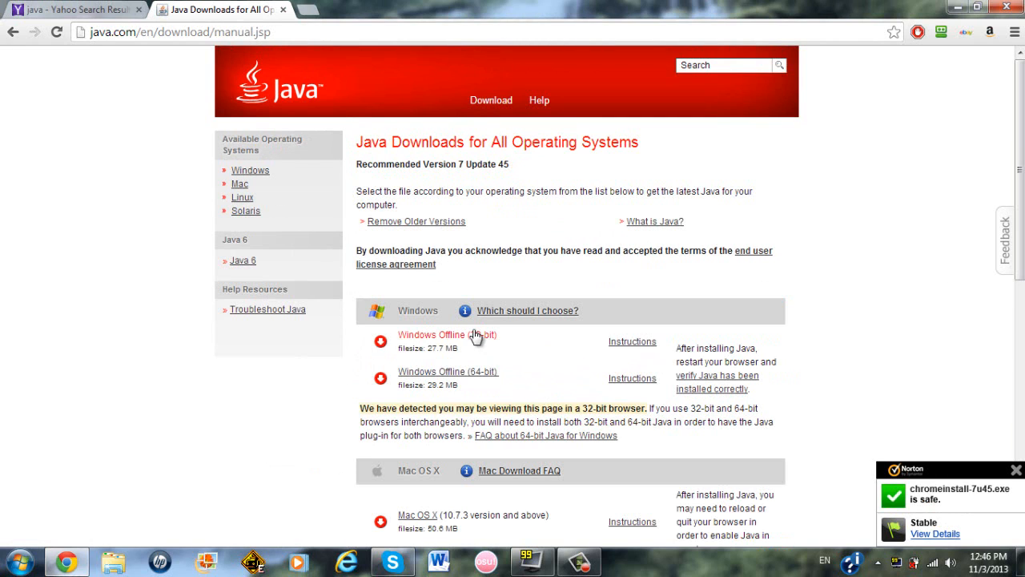
mouse_move(541, 363)
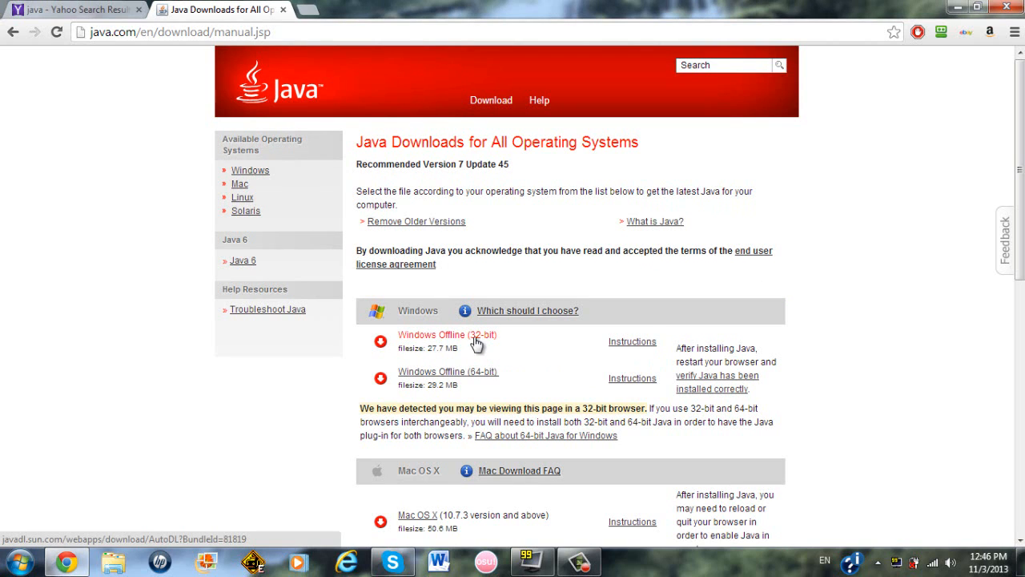
mouse_move(486, 377)
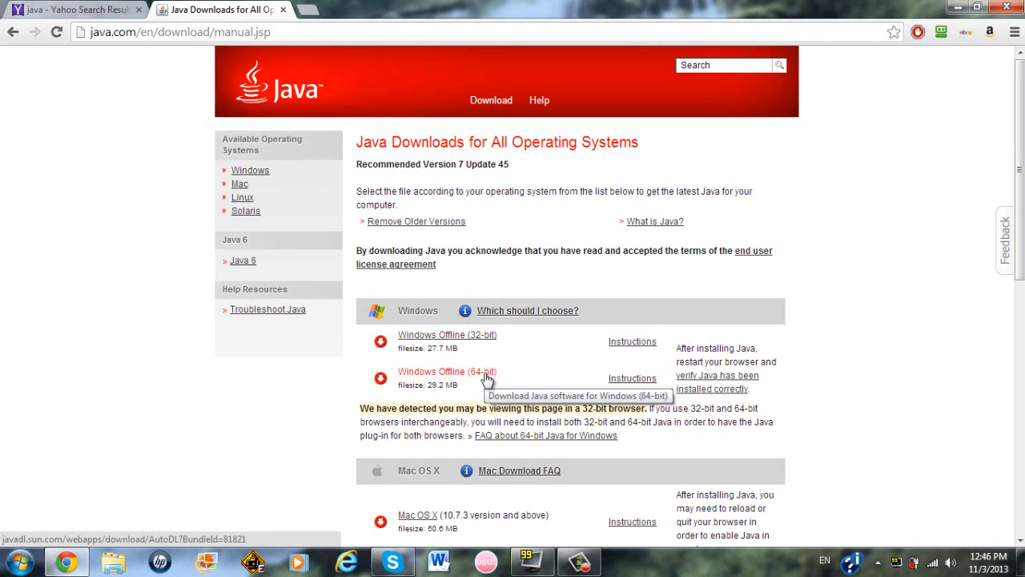
mouse_move(518, 382)
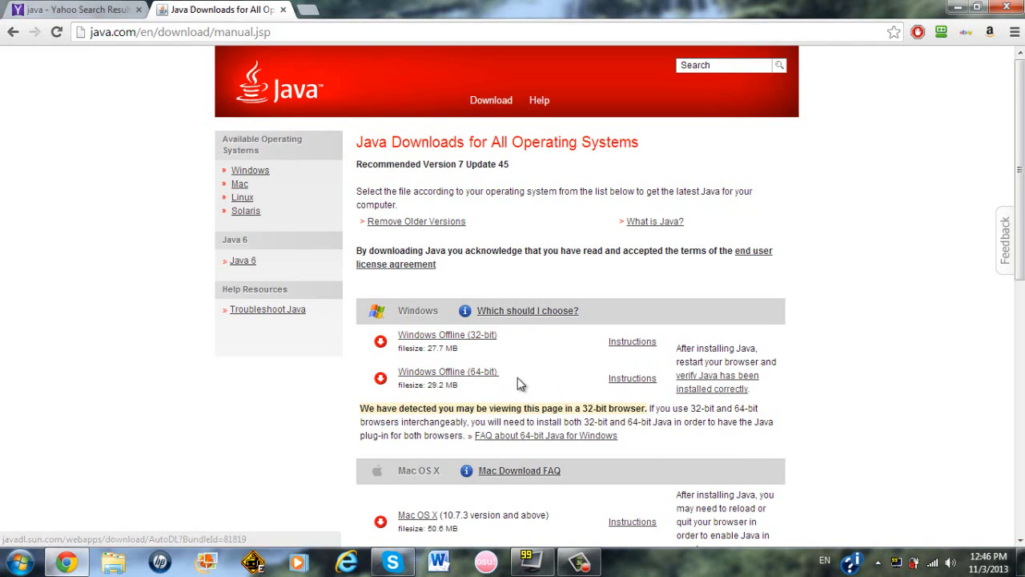
mouse_move(448, 371)
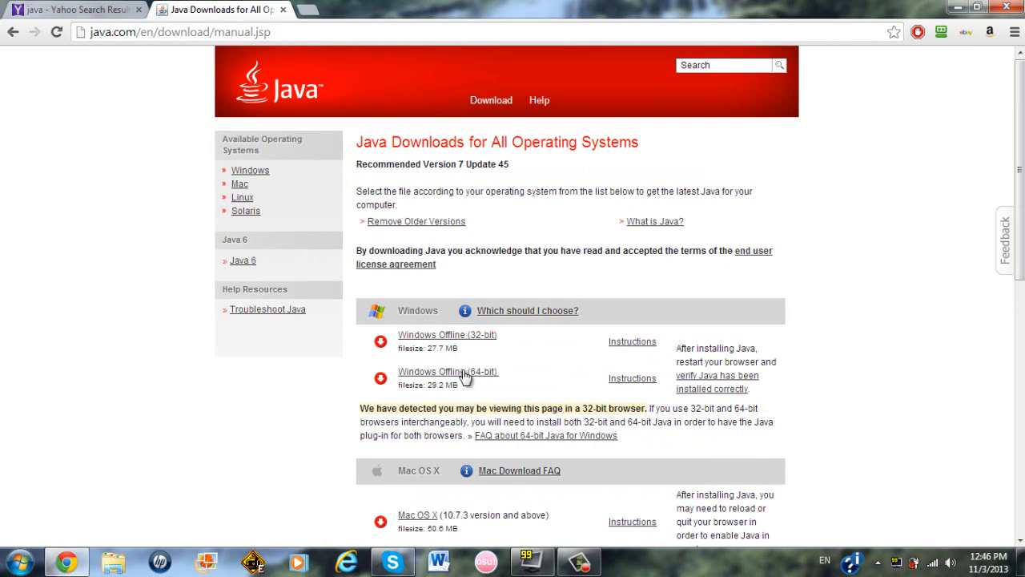
mouse_move(448, 312)
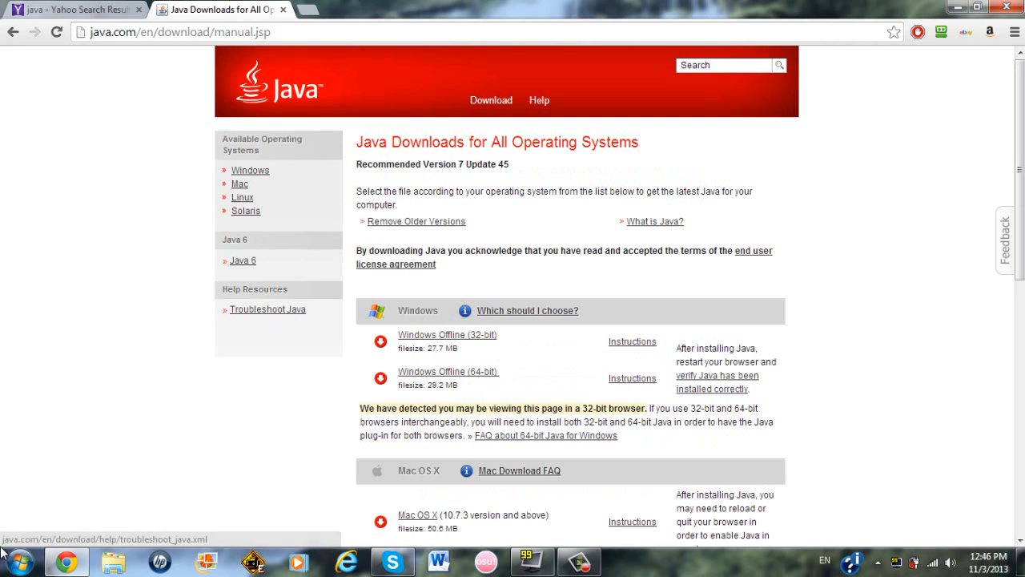
- Open Computer Properties to confirm a 64-bit system, and close the Java Setup window
left_click(10, 560)
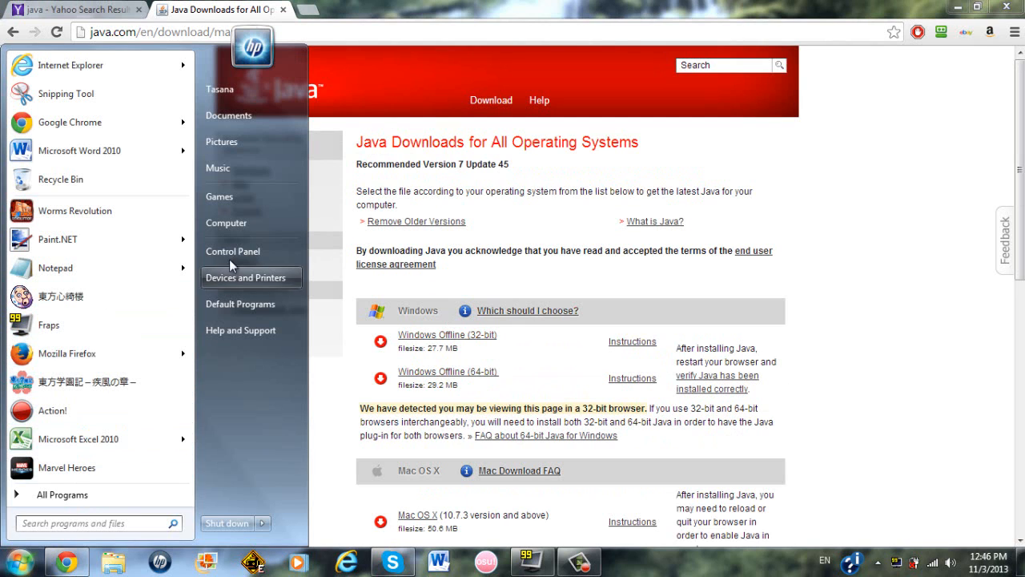
right_click(226, 222)
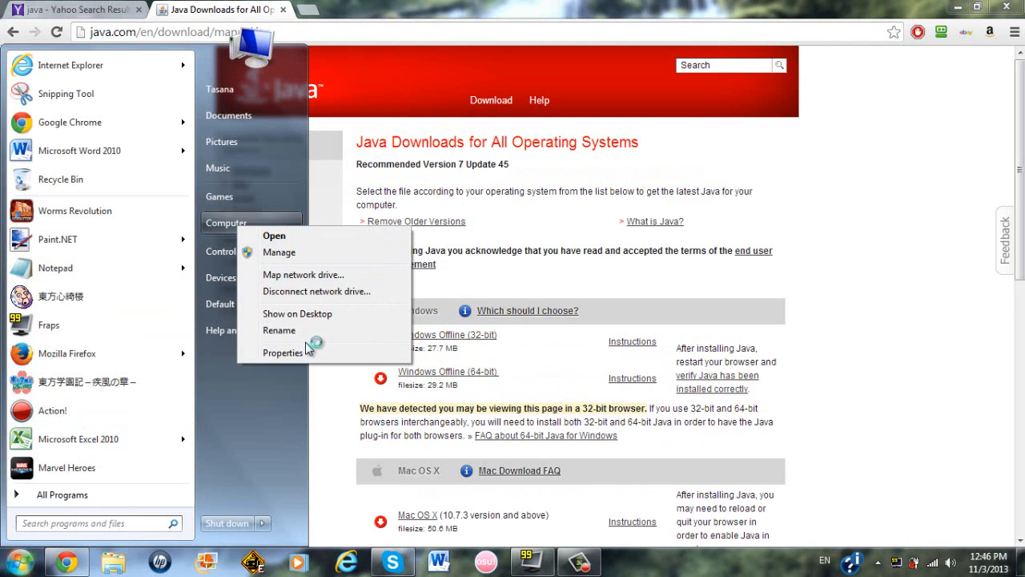
left_click(282, 352)
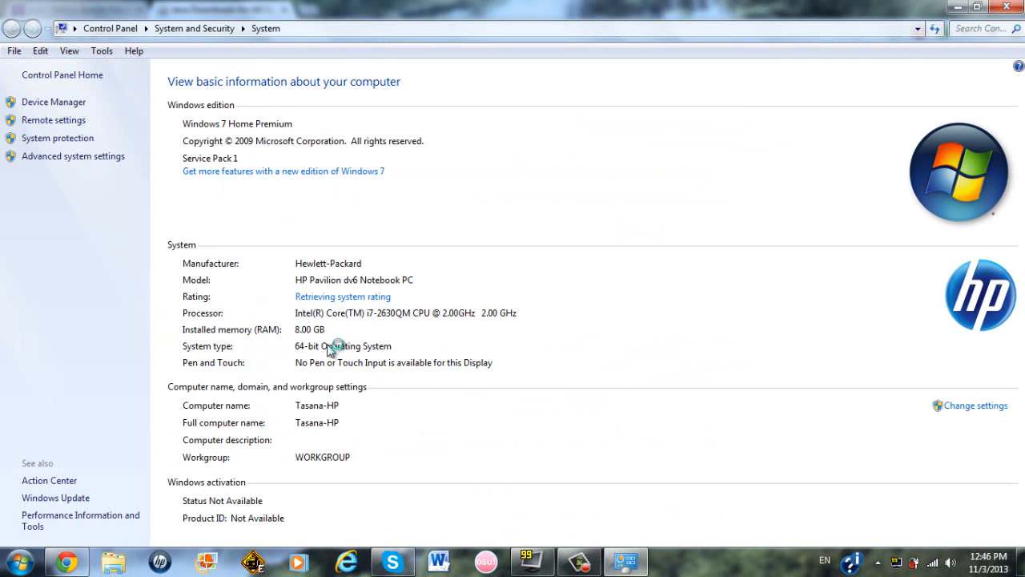
mouse_move(293, 355)
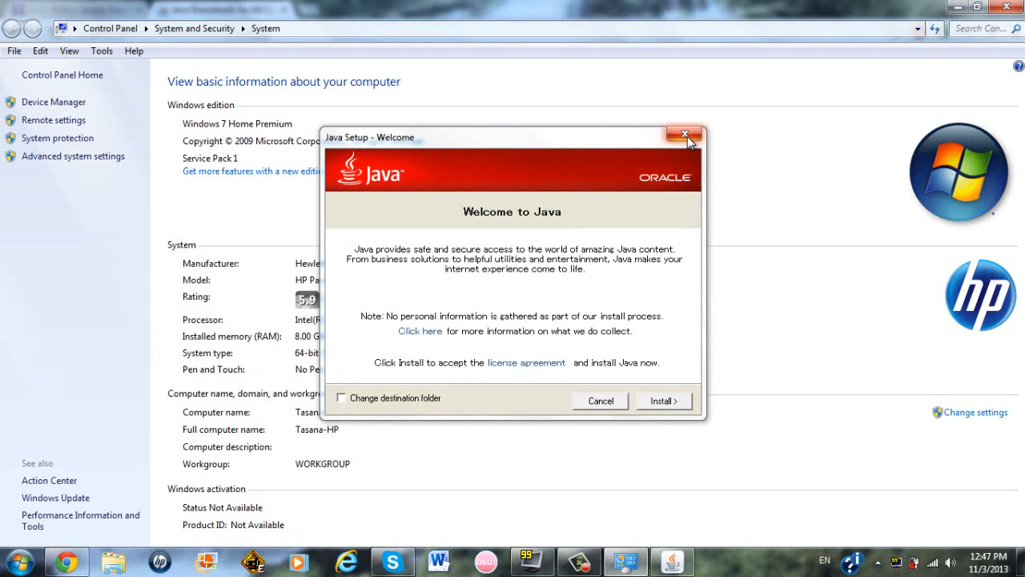
left_click(684, 134)
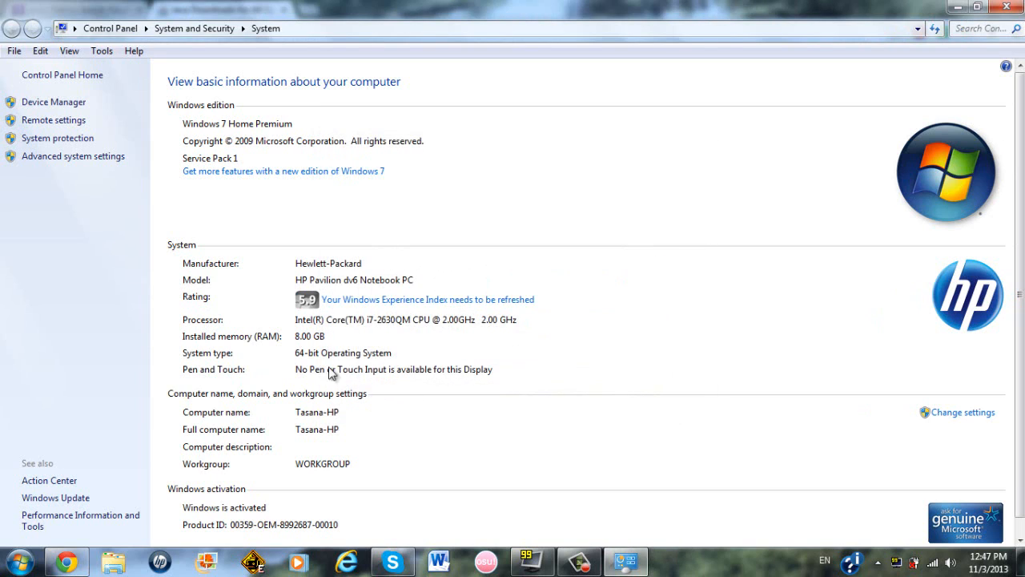
mouse_move(336, 353)
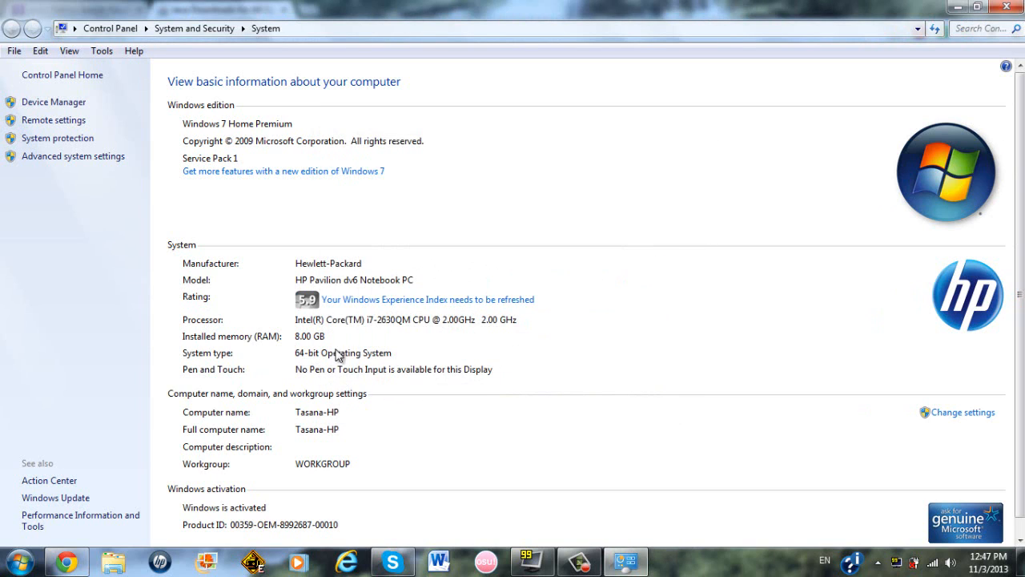
mouse_move(338, 353)
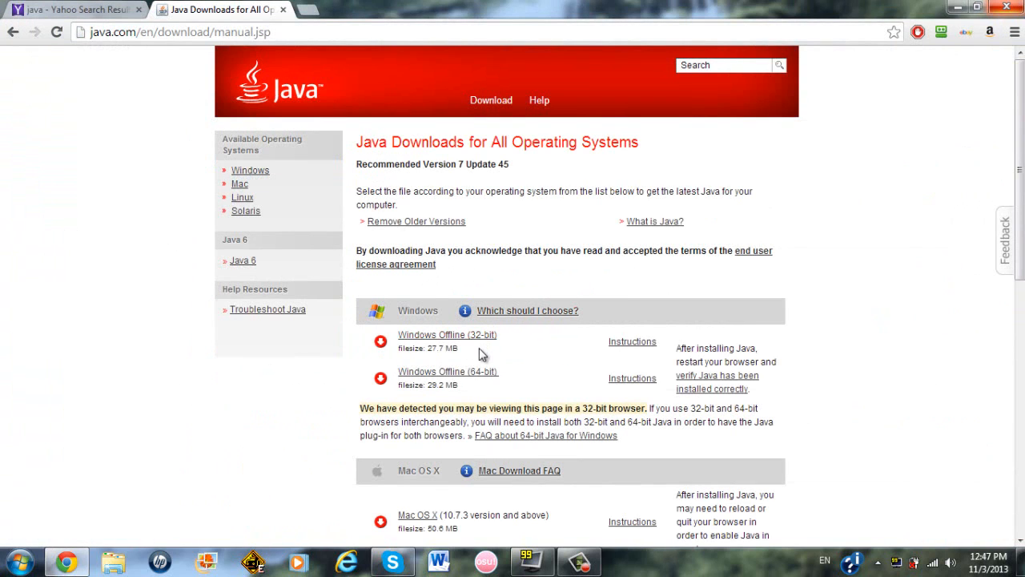
- Download the Windows Offline (64-bit) installer and run it past the security warning
left_click(447, 371)
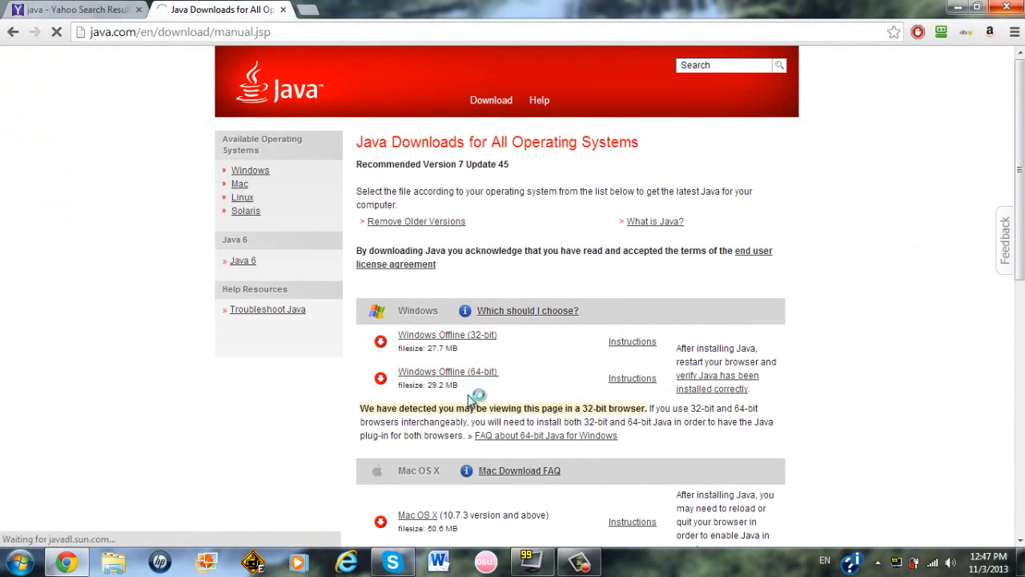
left_click(447, 371)
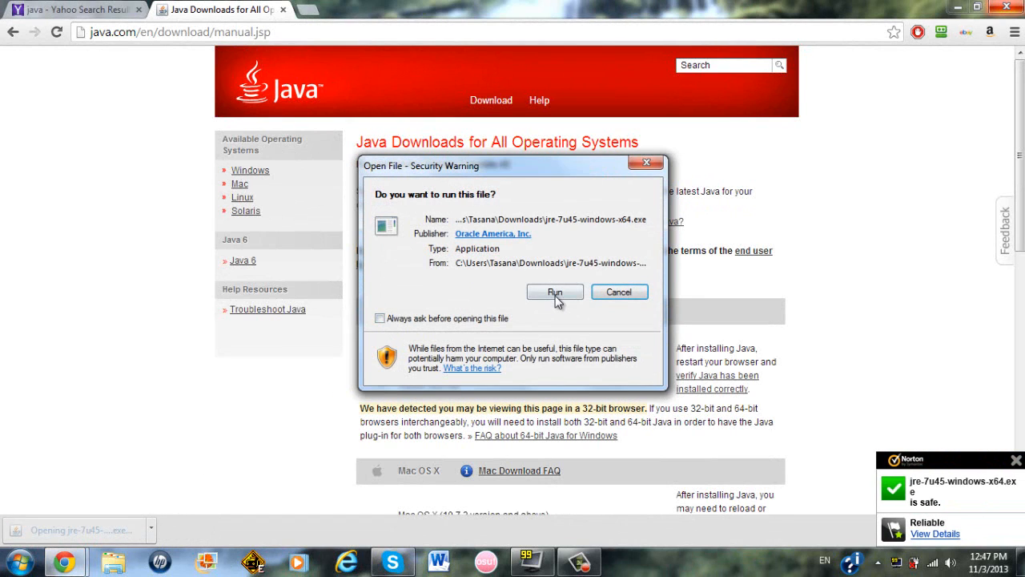
left_click(555, 292)
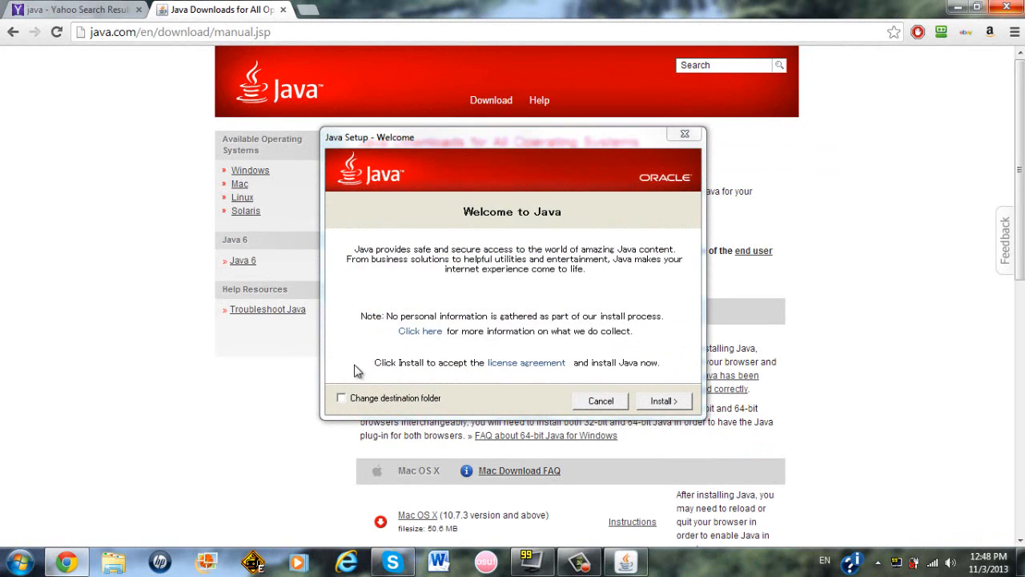
mouse_move(505, 328)
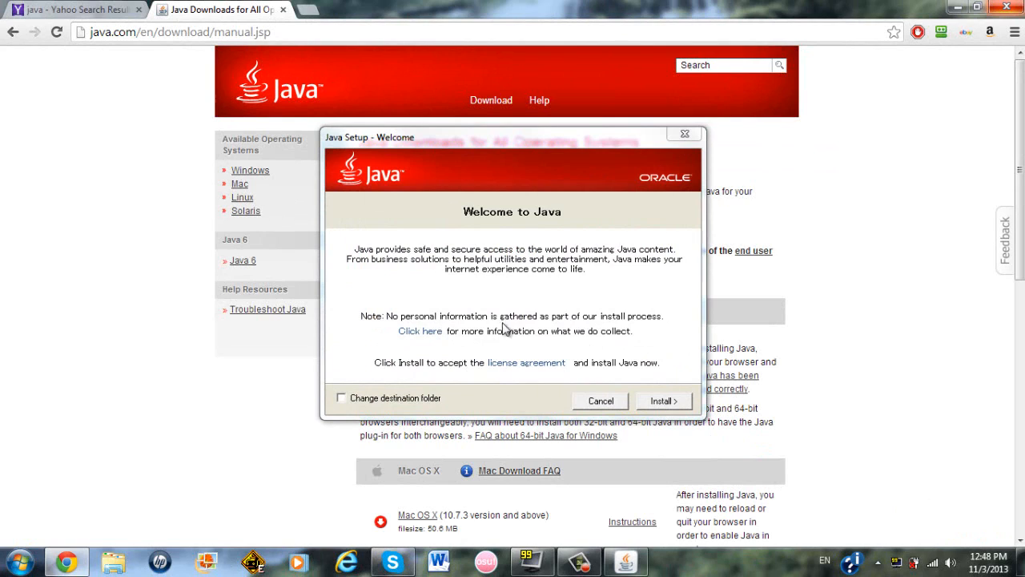
mouse_move(653, 399)
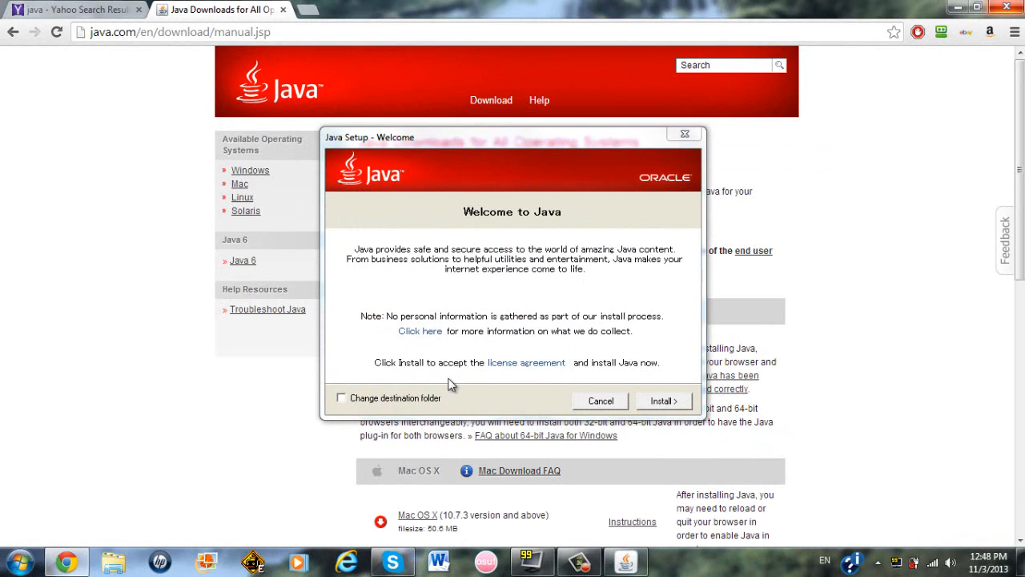
mouse_move(490, 312)
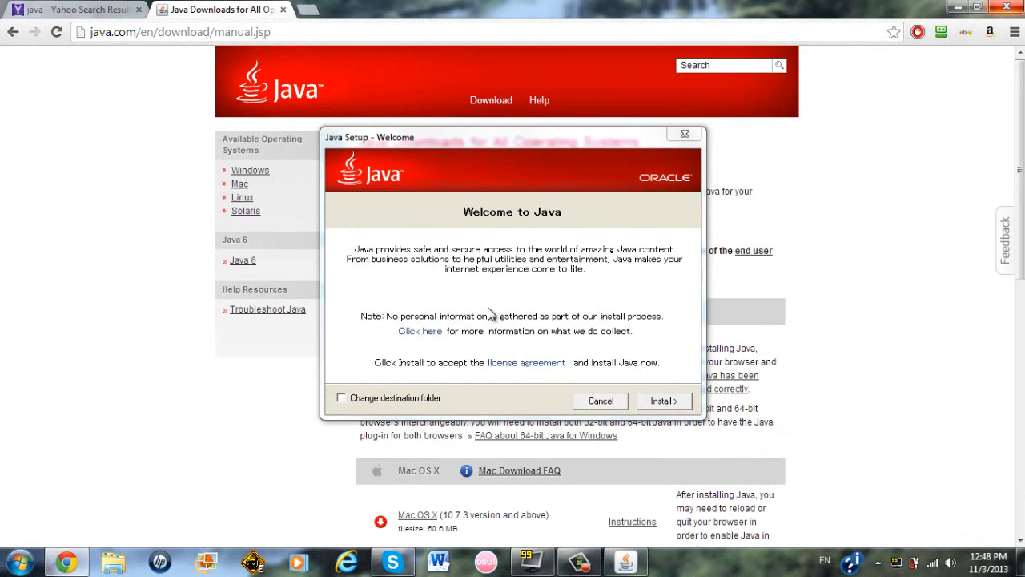
- Click Install on the Java Setup welcome dialog to install Java 7 Update 45
left_click(599, 400)
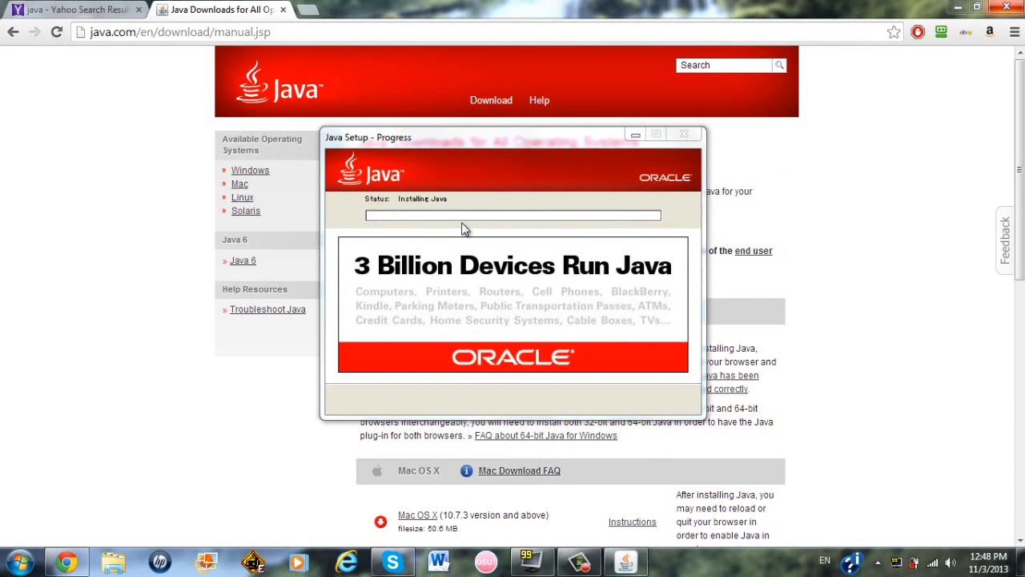
mouse_move(509, 250)
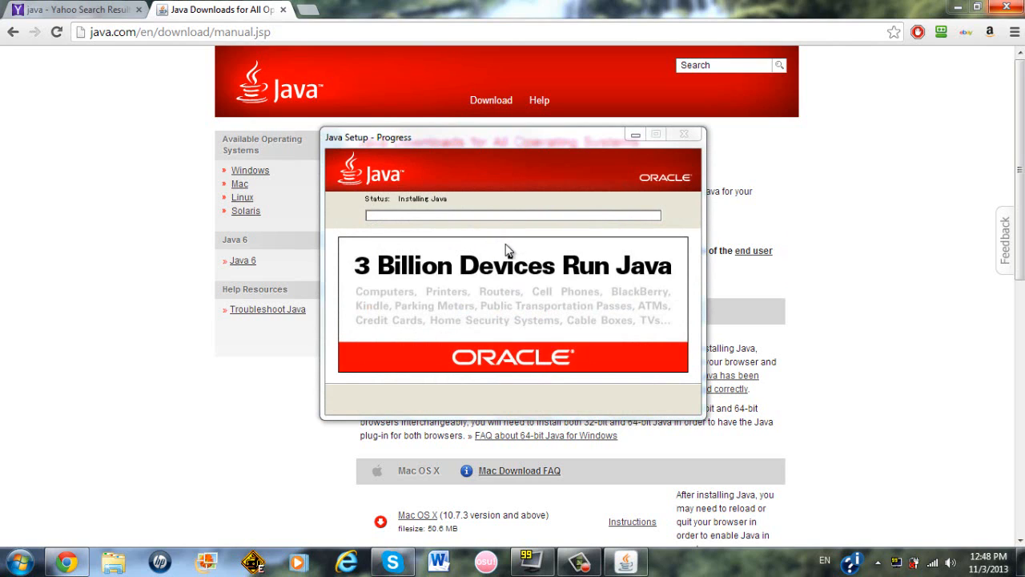
mouse_move(506, 187)
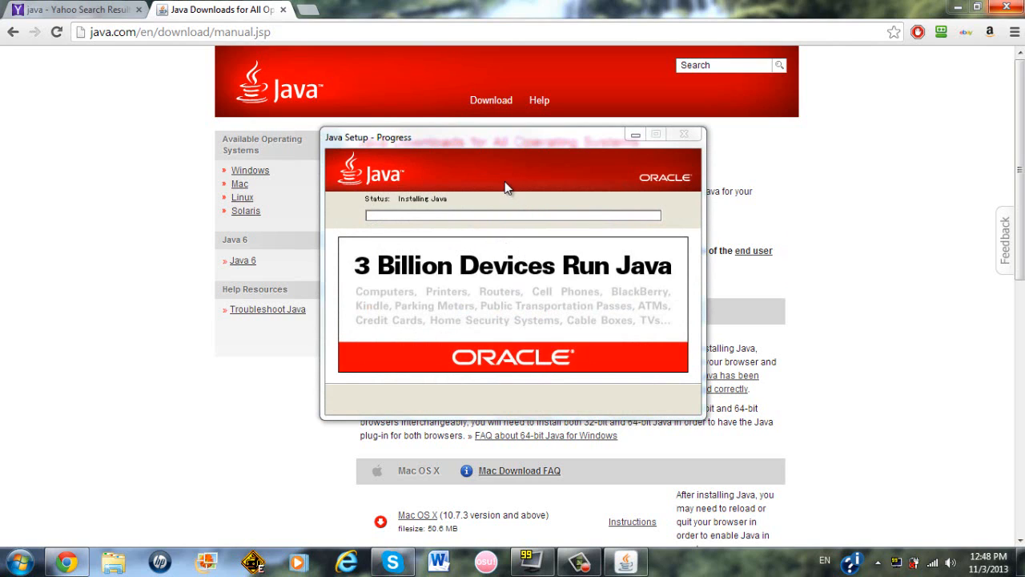
mouse_move(487, 174)
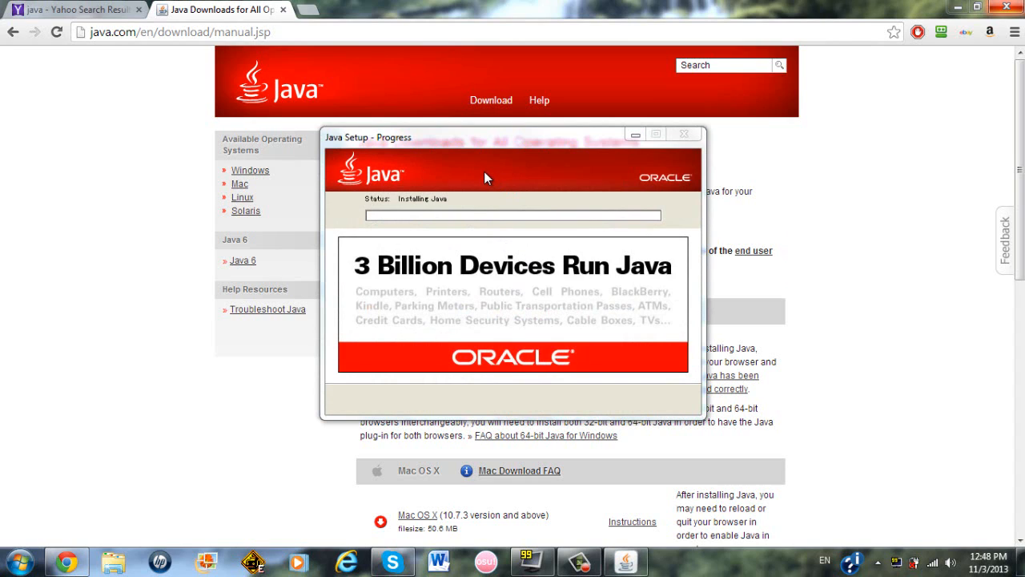
mouse_move(471, 190)
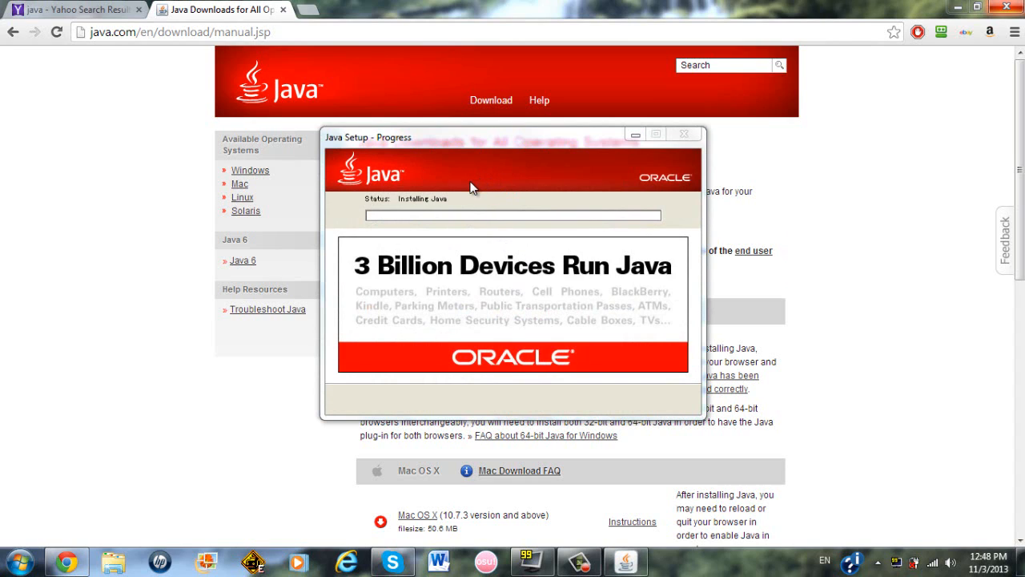
mouse_move(455, 191)
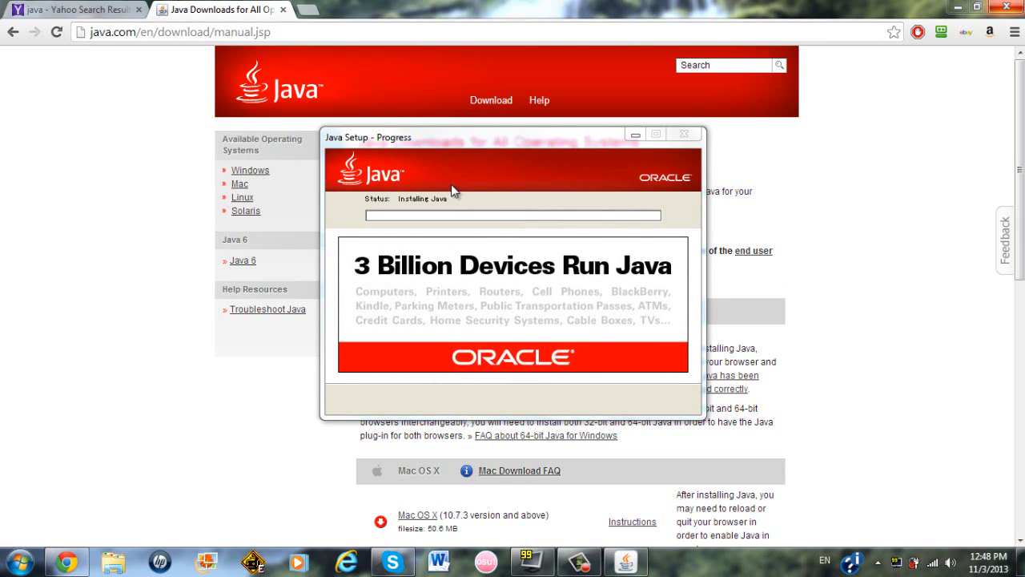
mouse_move(555, 185)
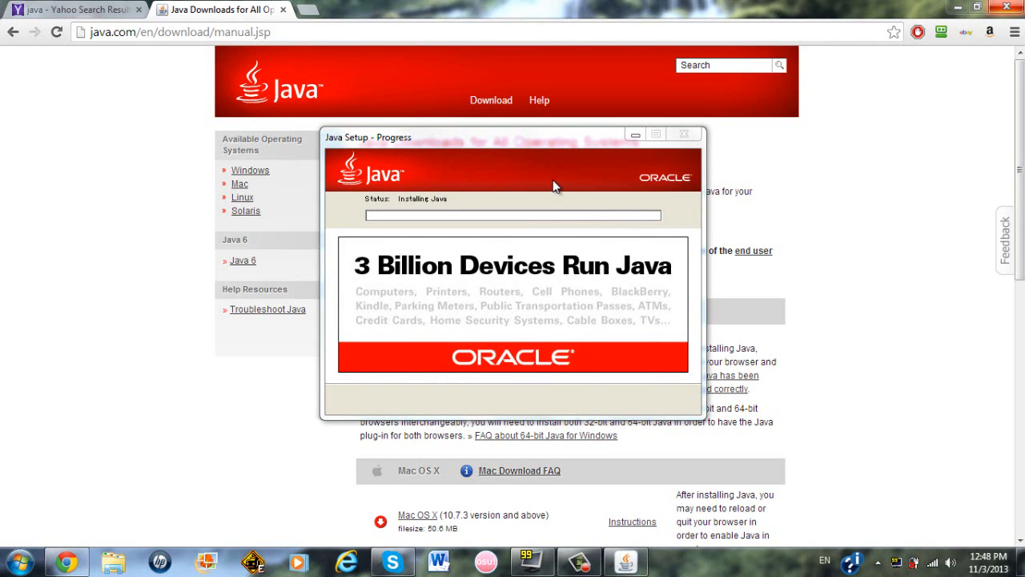